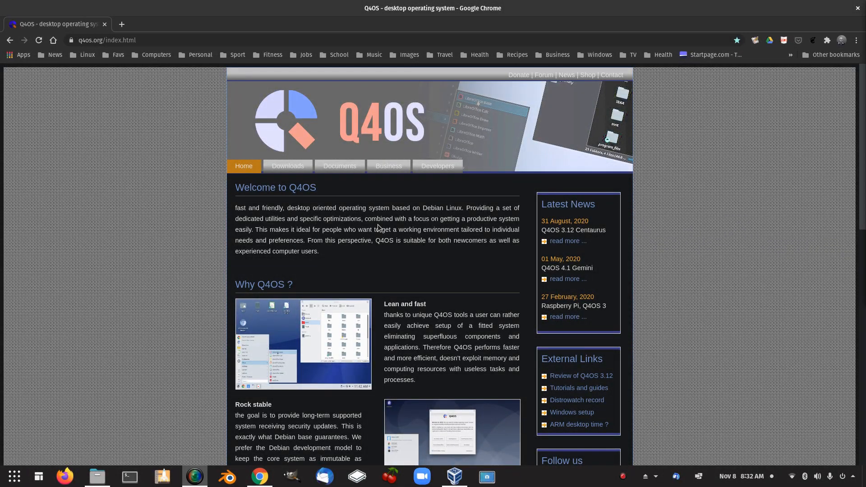
mouse_move(386, 259)
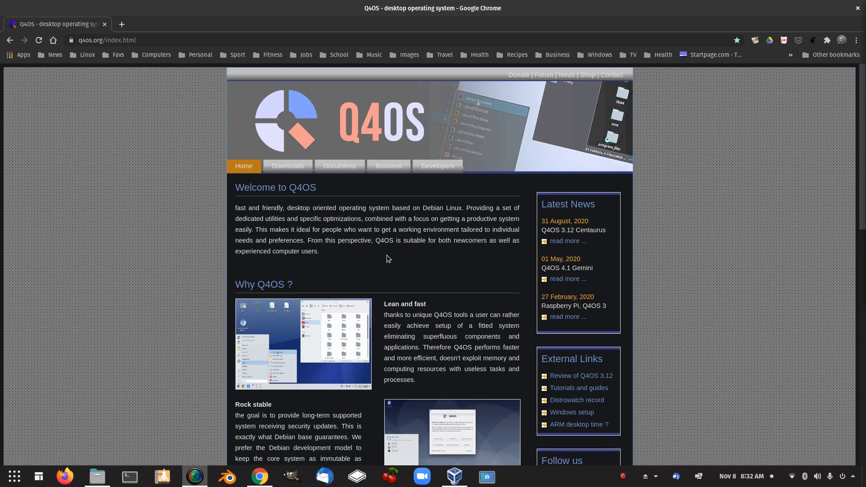
mouse_move(277, 216)
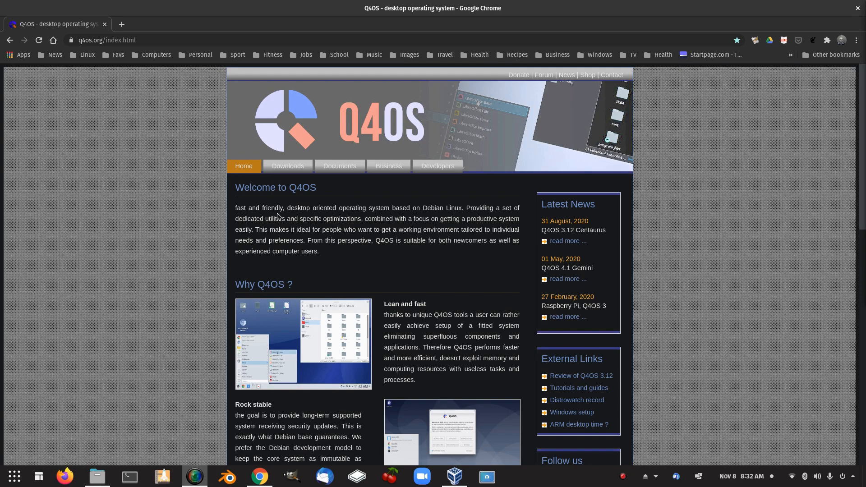
mouse_move(329, 216)
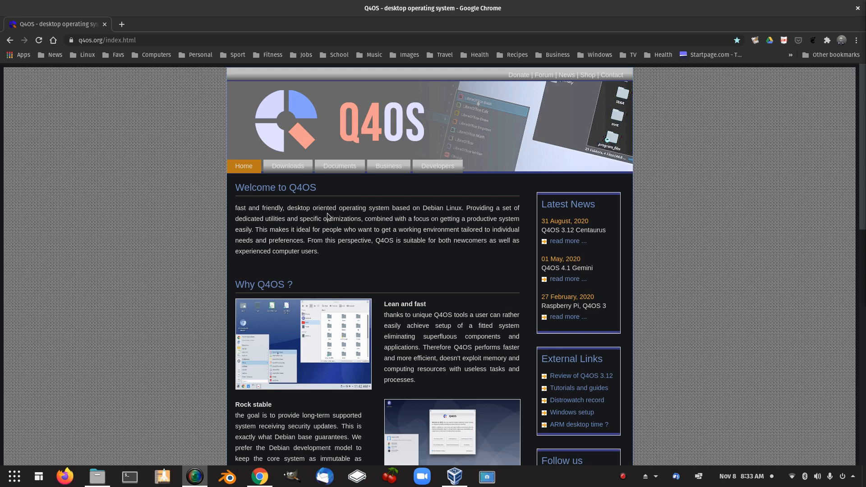
mouse_move(402, 286)
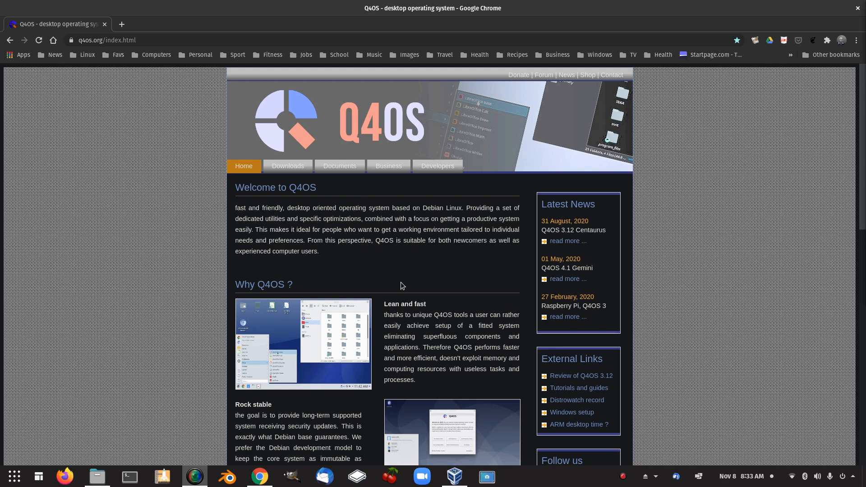
mouse_move(418, 278)
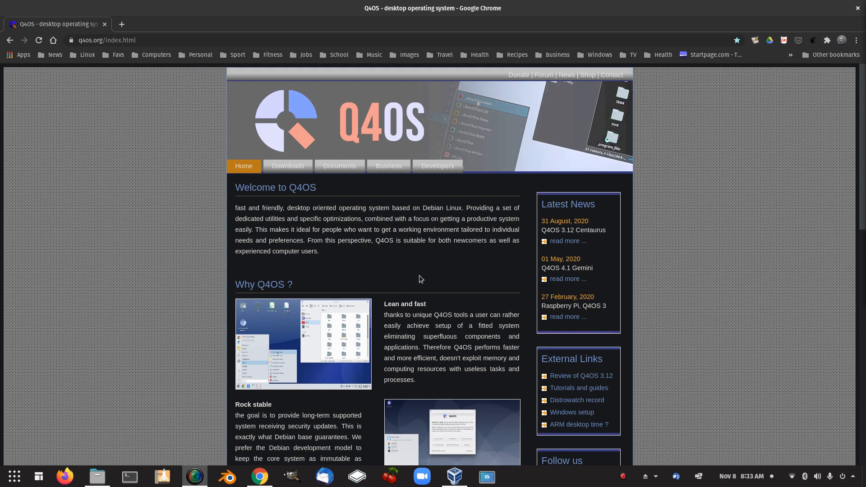
mouse_move(249, 239)
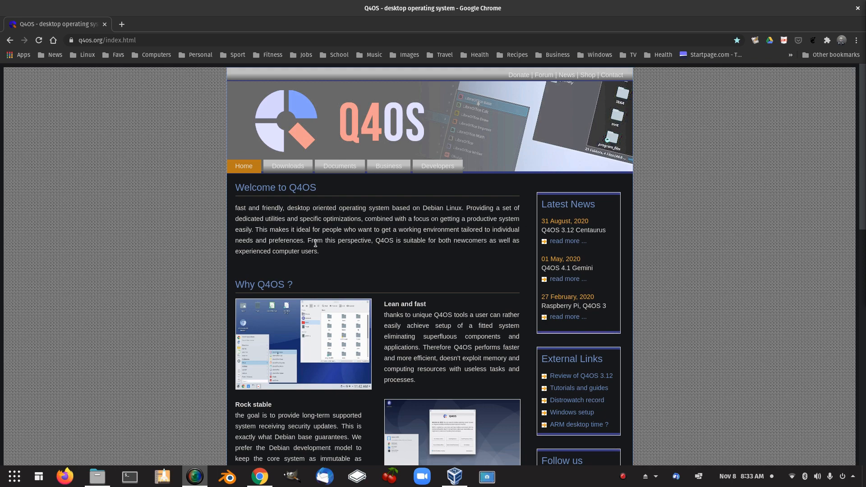
mouse_move(421, 238)
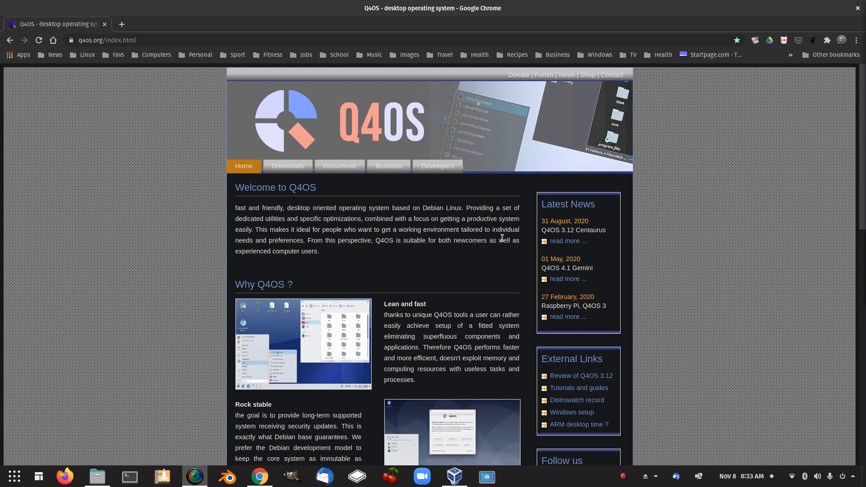
mouse_move(327, 256)
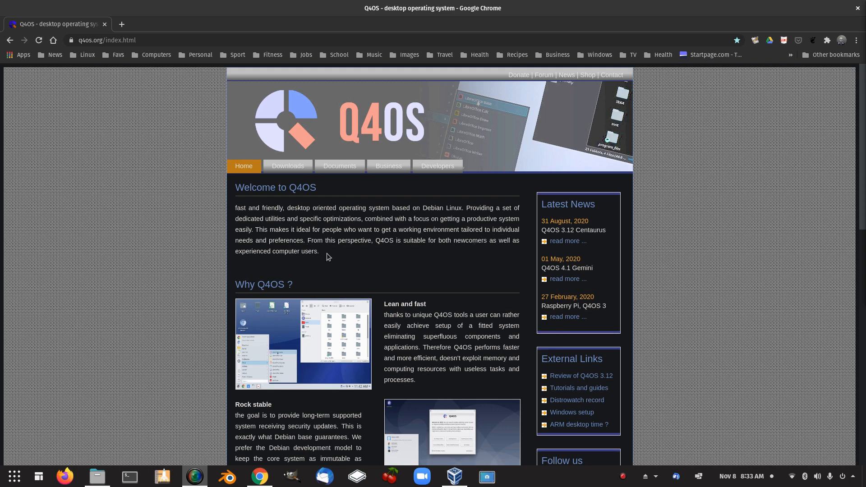
mouse_move(427, 248)
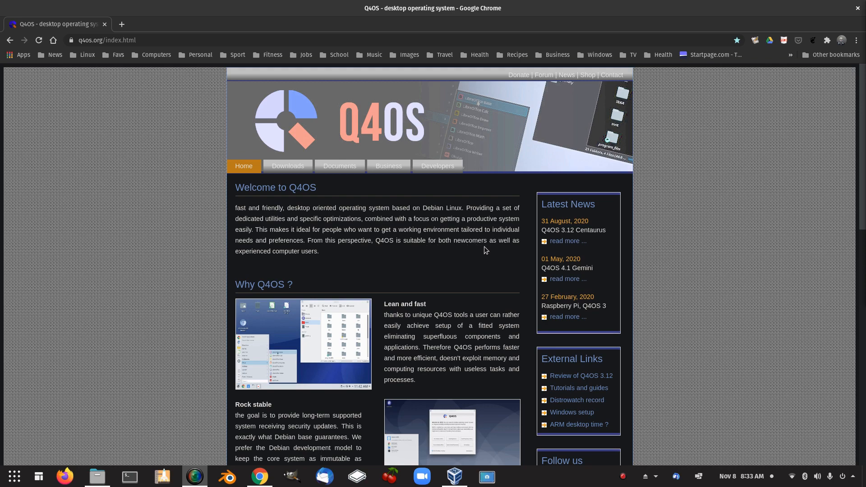
mouse_move(405, 261)
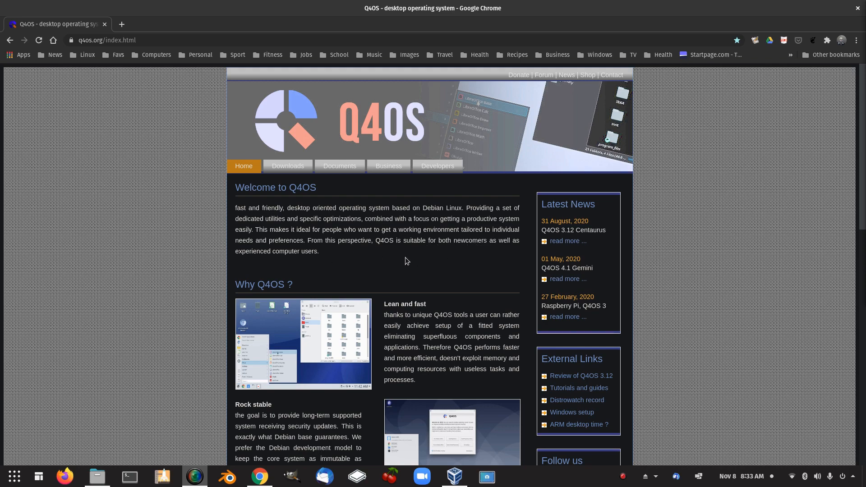
Open the q4os.org Downloads page, then view the downloaded ISOs in the file manager
scroll("down", 3)
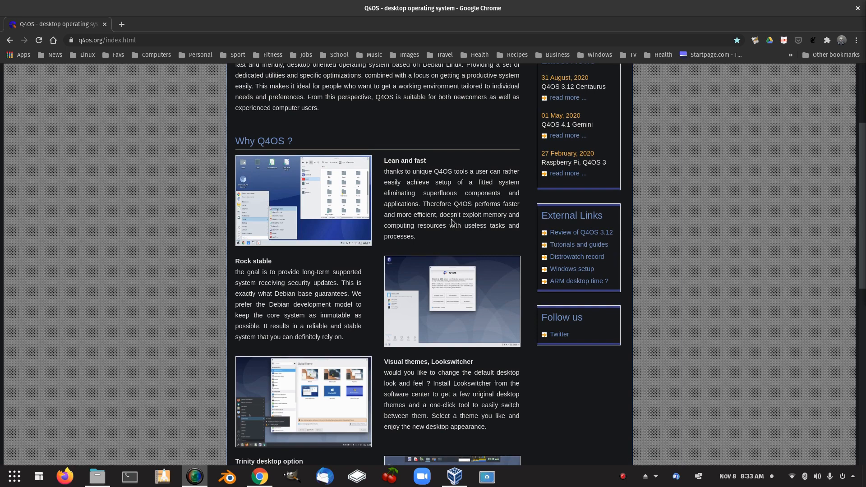
mouse_move(437, 224)
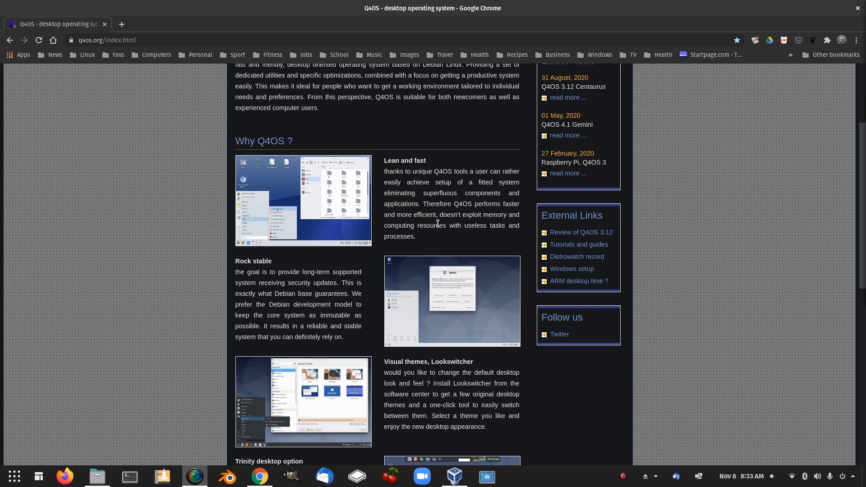
mouse_move(470, 224)
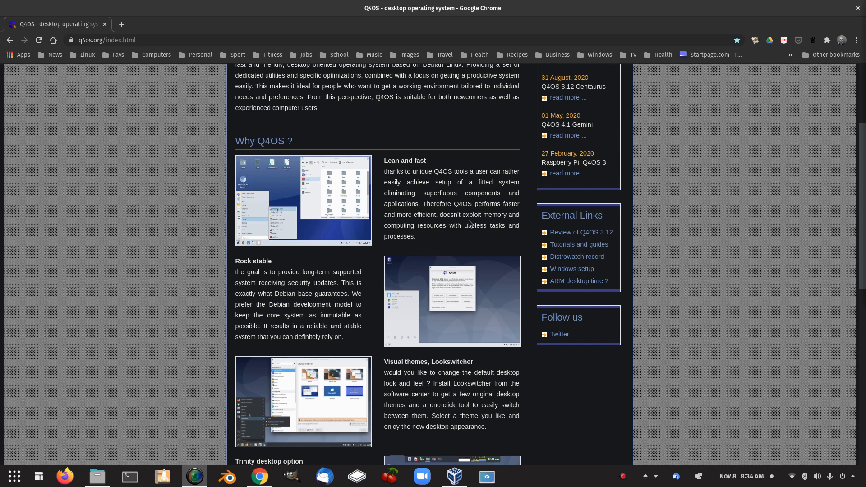
mouse_move(296, 302)
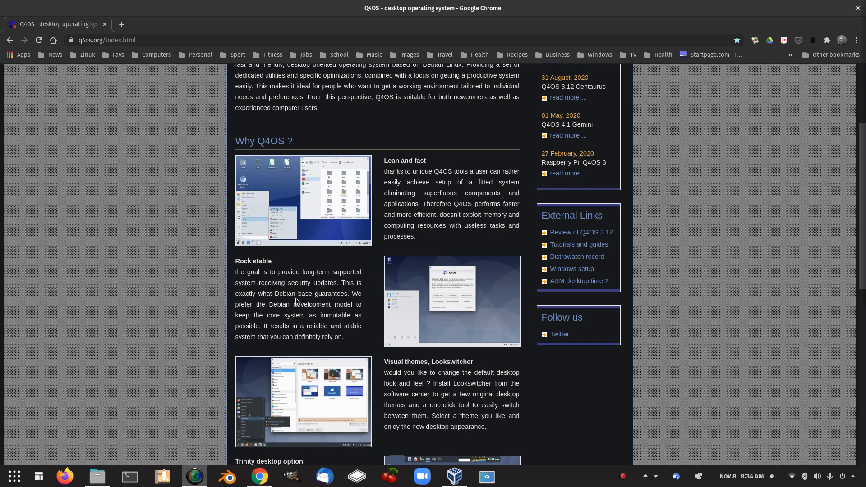
scroll("down", 3)
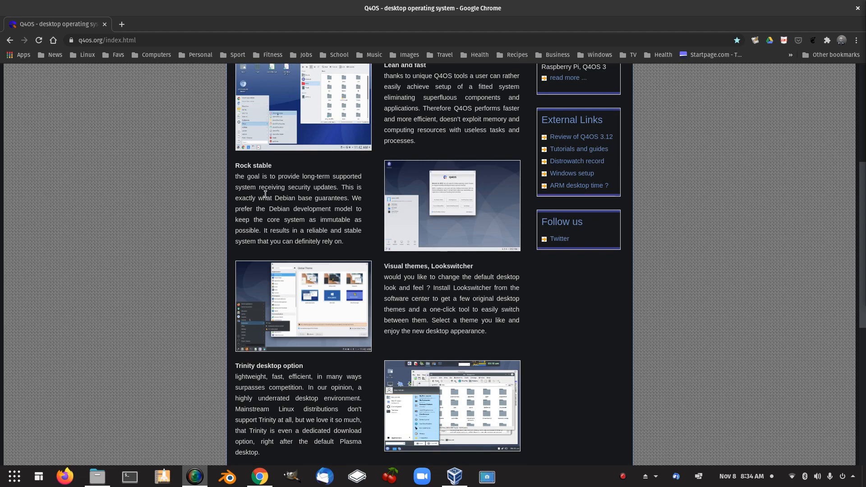
mouse_move(329, 215)
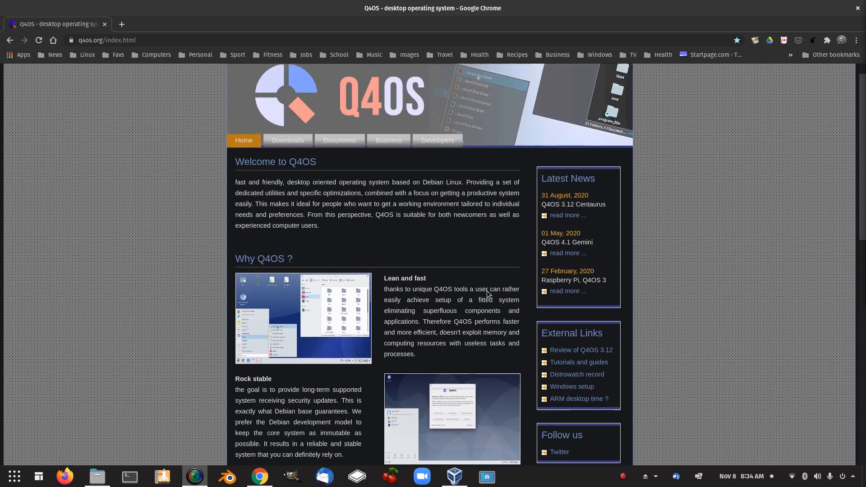
left_click(38, 39)
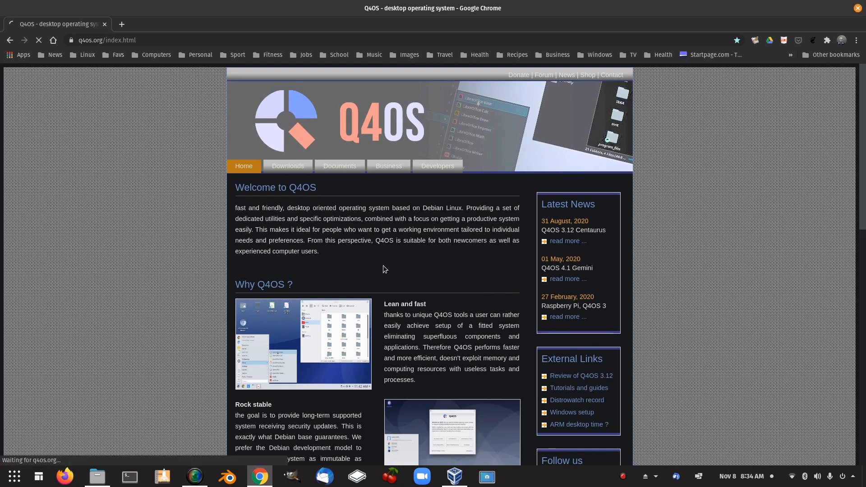
left_click(288, 166)
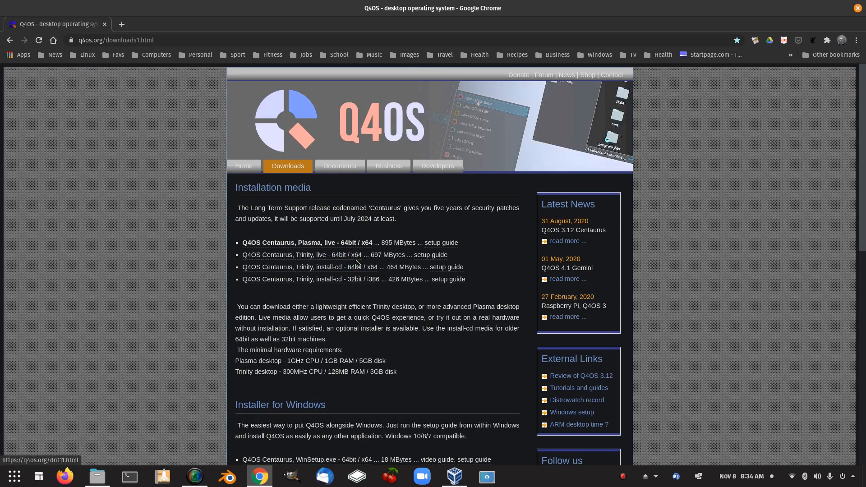
mouse_move(301, 254)
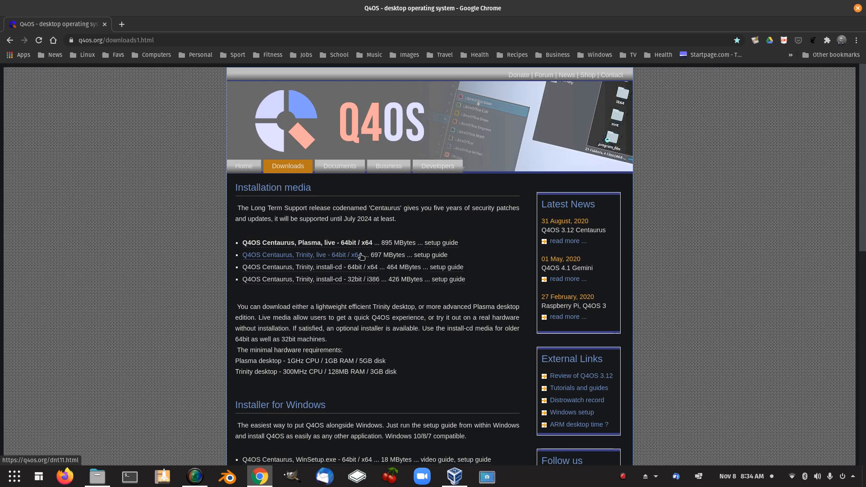
mouse_move(387, 255)
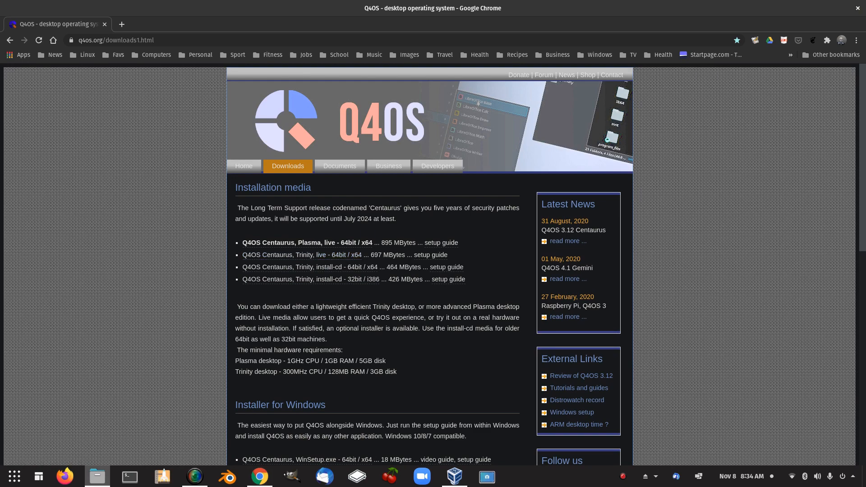
left_click(96, 477)
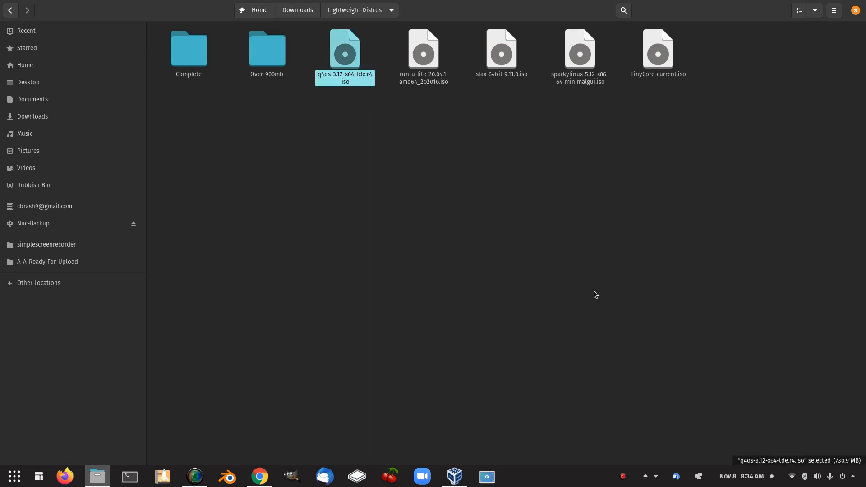
mouse_move(447, 11)
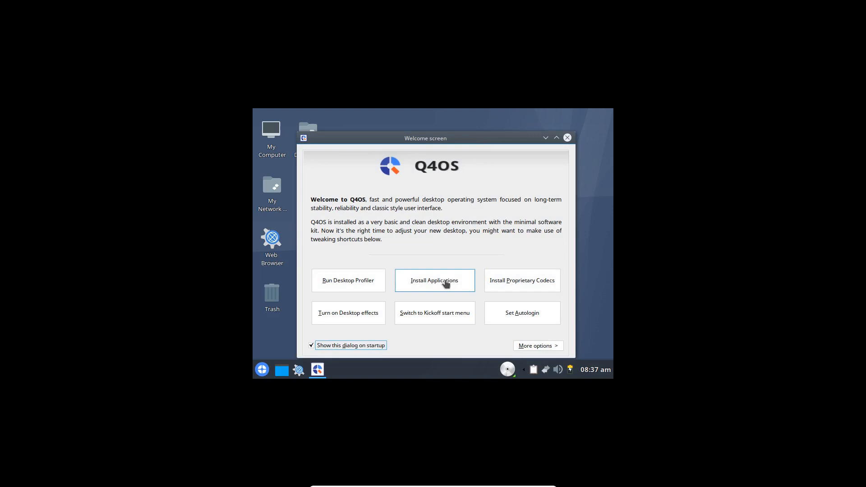
Launch the Control panel from the Q4OS start menu
left_click(261, 370)
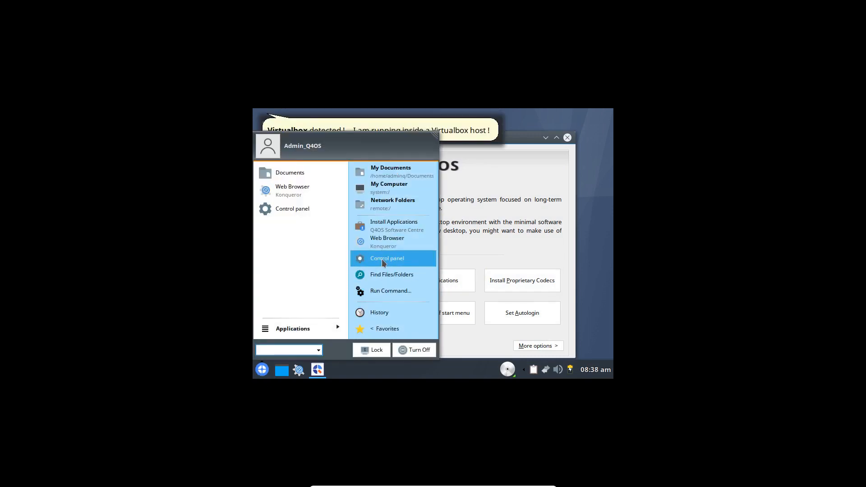
left_click(386, 258)
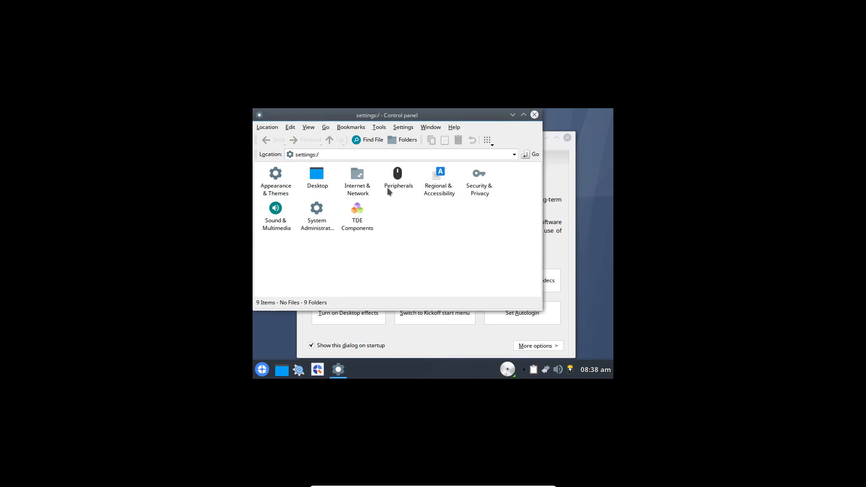
Open Peripherals, then Display, showing the 800 x 600 screen size at 60 Hz
double_click(398, 176)
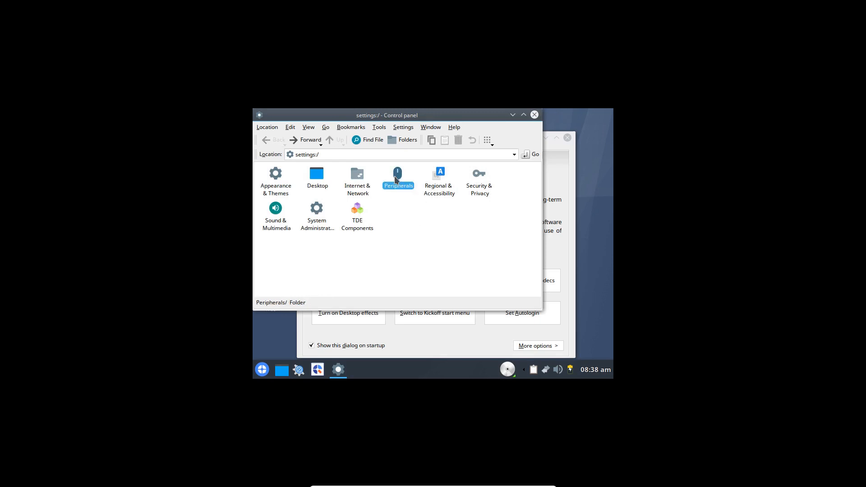
double_click(397, 176)
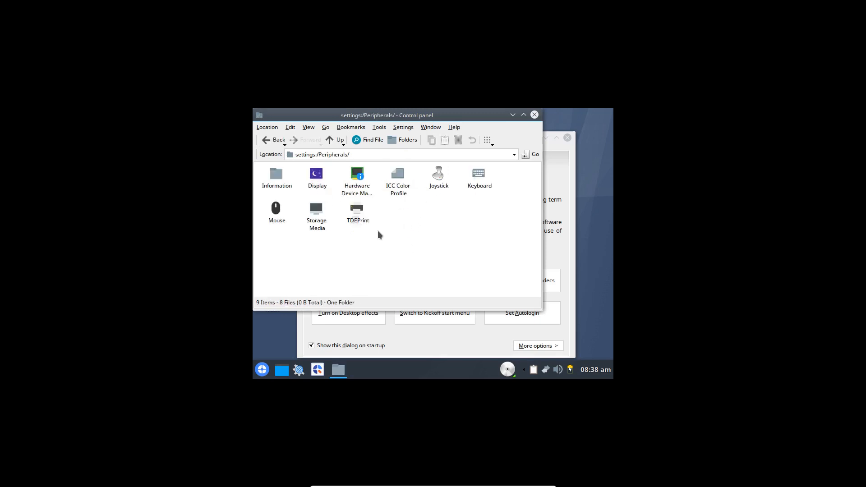
double_click(316, 172)
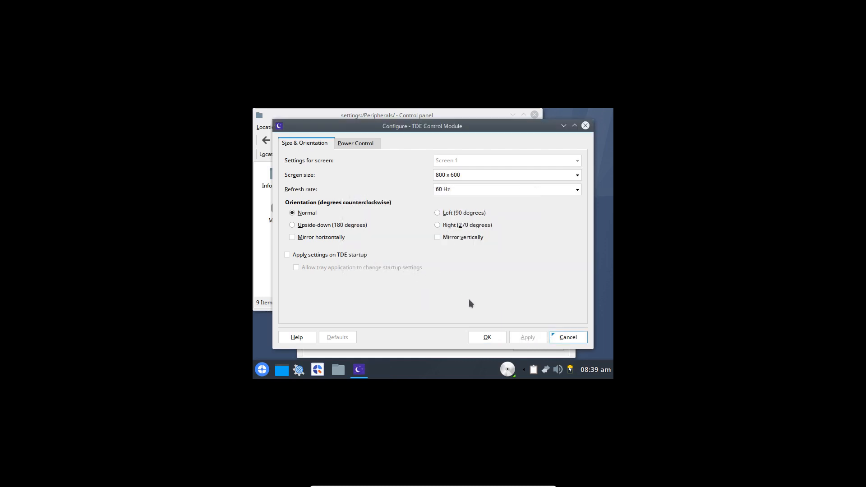
Apply and keep a 1920 x 1080 screen size, then close the display settings
left_click(577, 174)
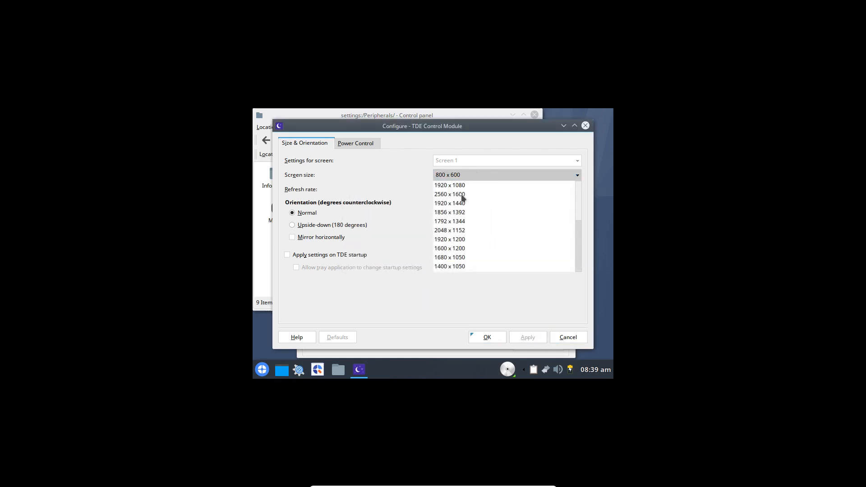
left_click(450, 185)
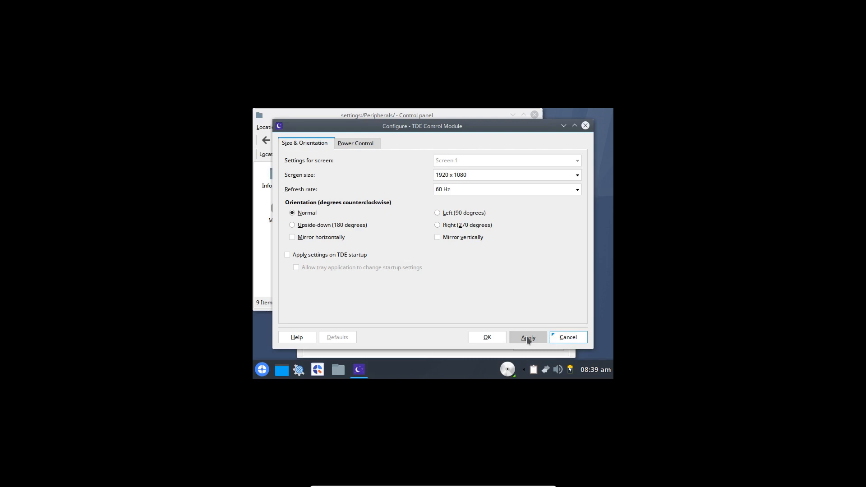
left_click(527, 337)
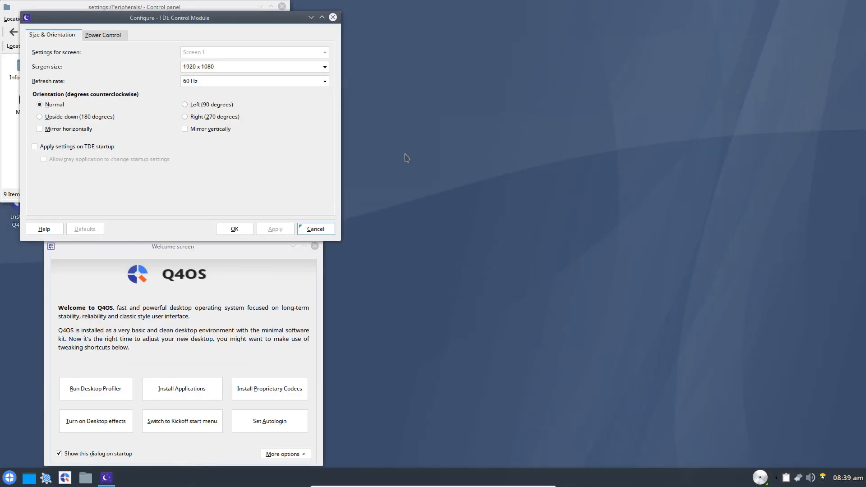
mouse_move(389, 158)
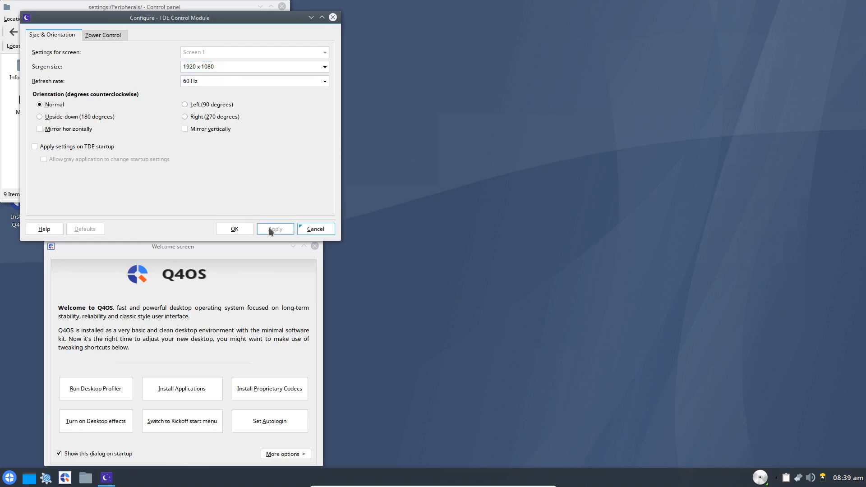
left_click(315, 228)
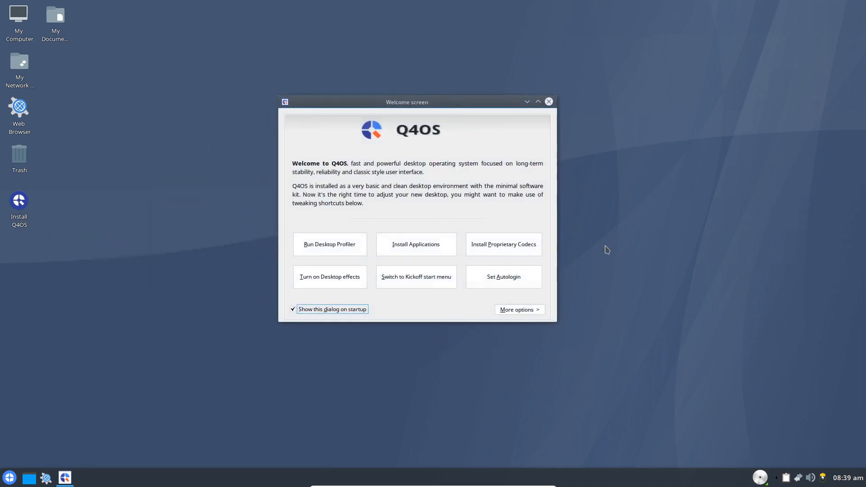
mouse_move(359, 185)
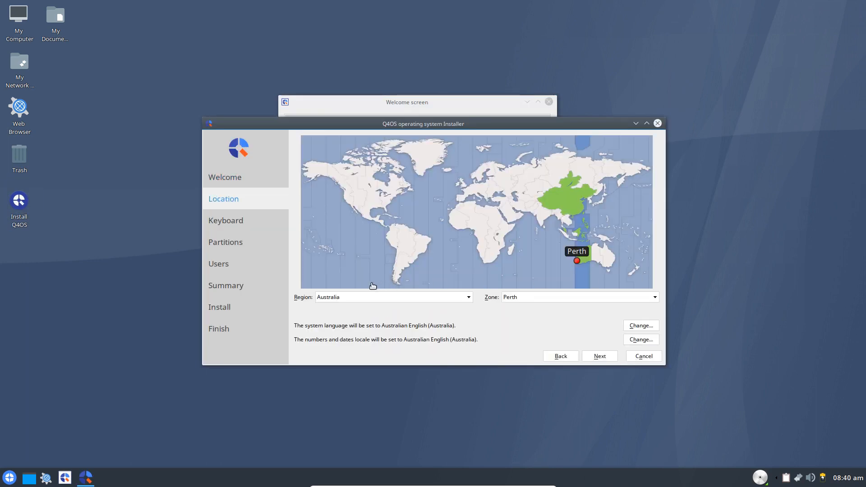
Move past the location page and accept the English (Australian) keyboard layout
left_click(599, 356)
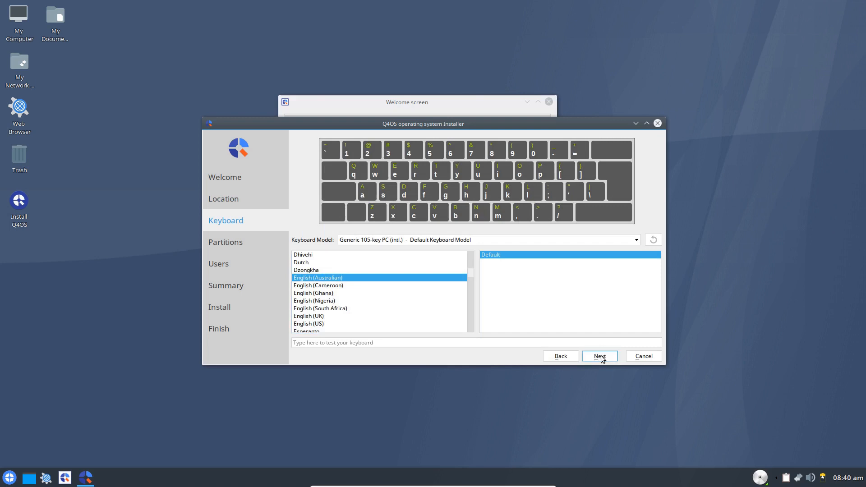
left_click(598, 355)
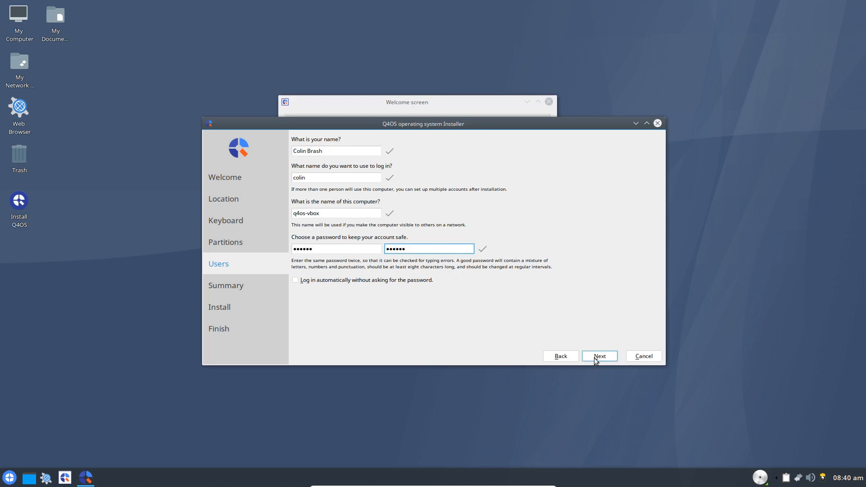
Install to disk, restart, and enter username 'colin' at the login screen
left_click(599, 355)
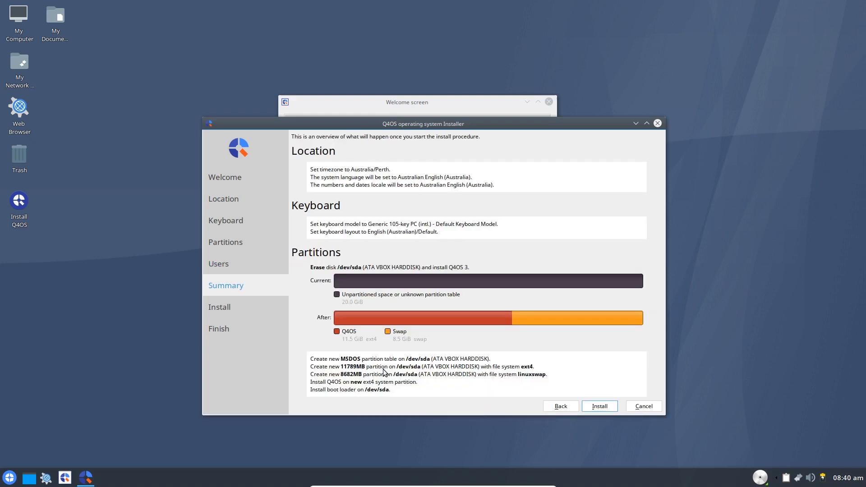
left_click(598, 406)
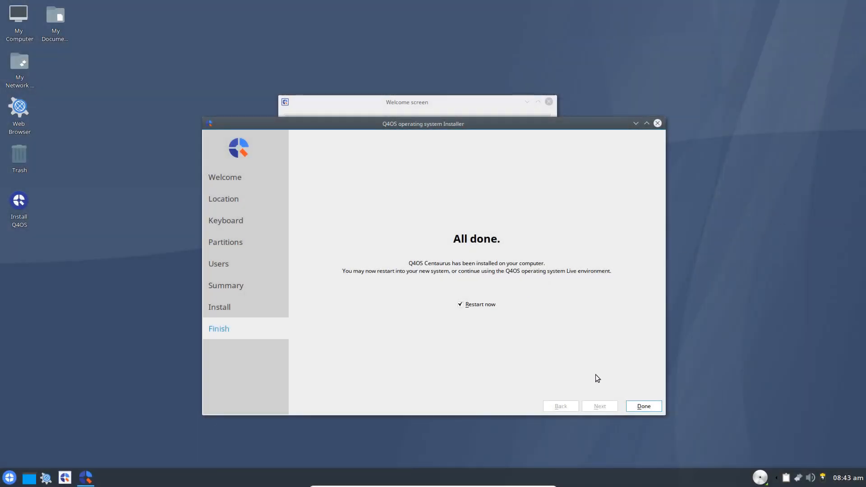
mouse_move(643, 406)
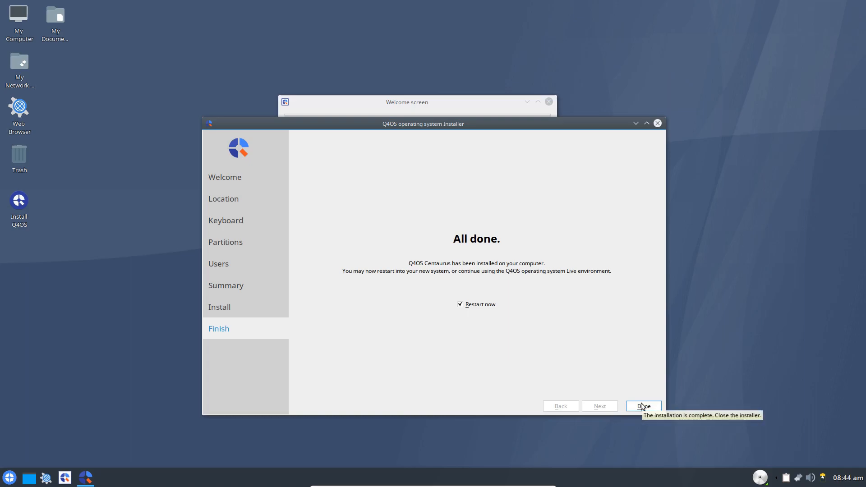
left_click(642, 406)
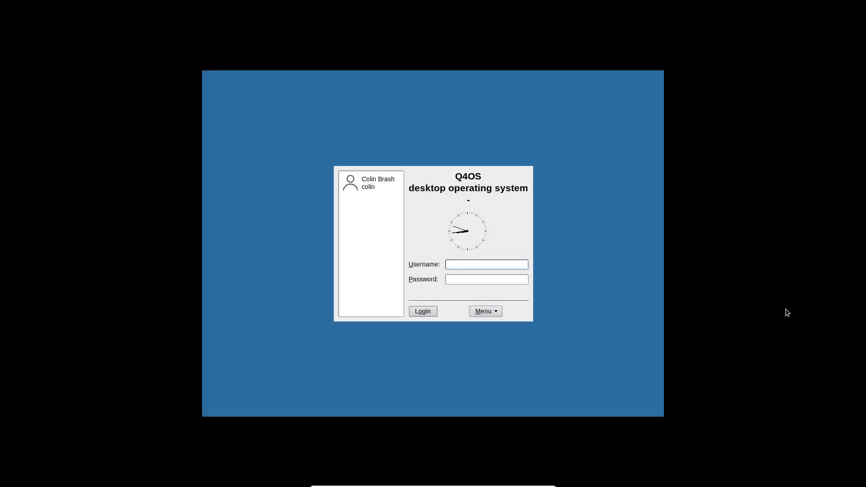
type("colin")
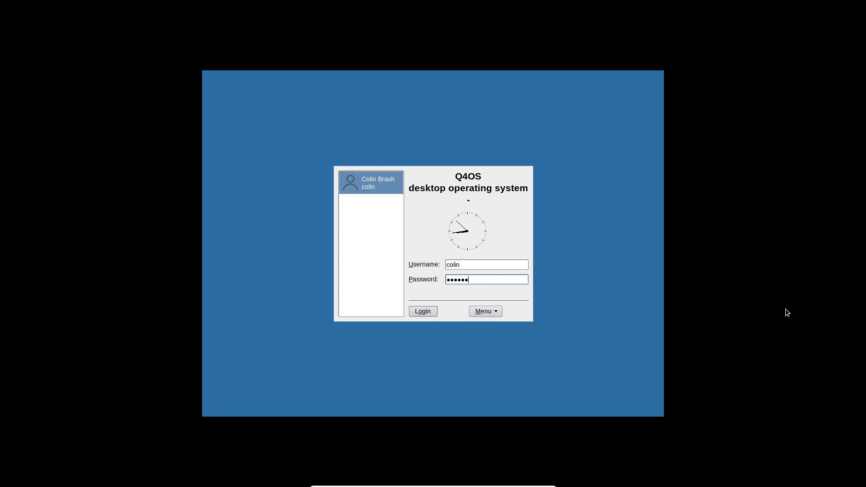
Log in as colin to reach the default desktop environment choice
left_click(423, 311)
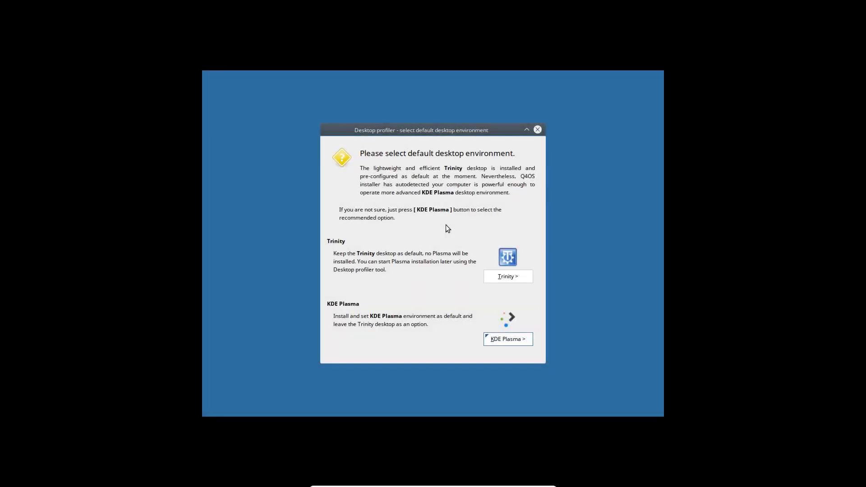
mouse_move(505, 276)
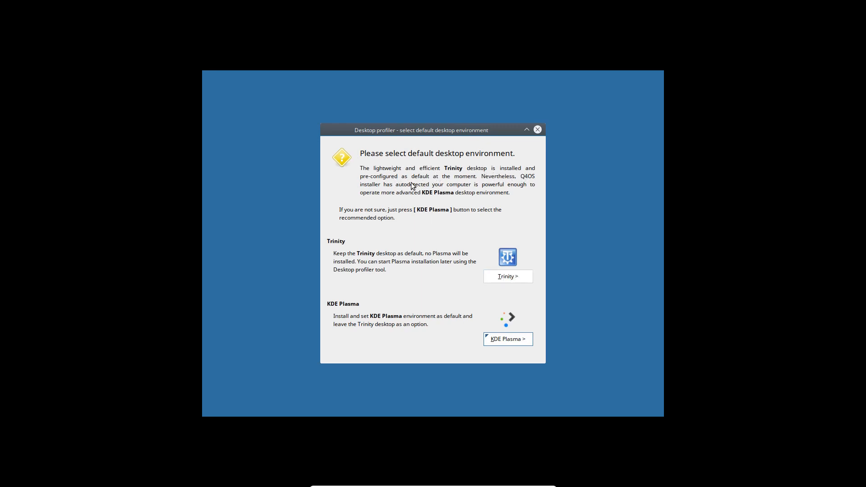
mouse_move(506, 187)
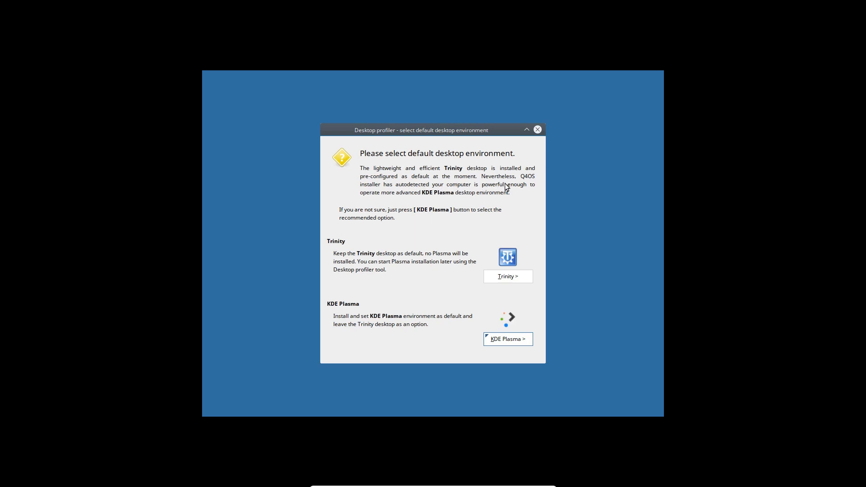
mouse_move(386, 195)
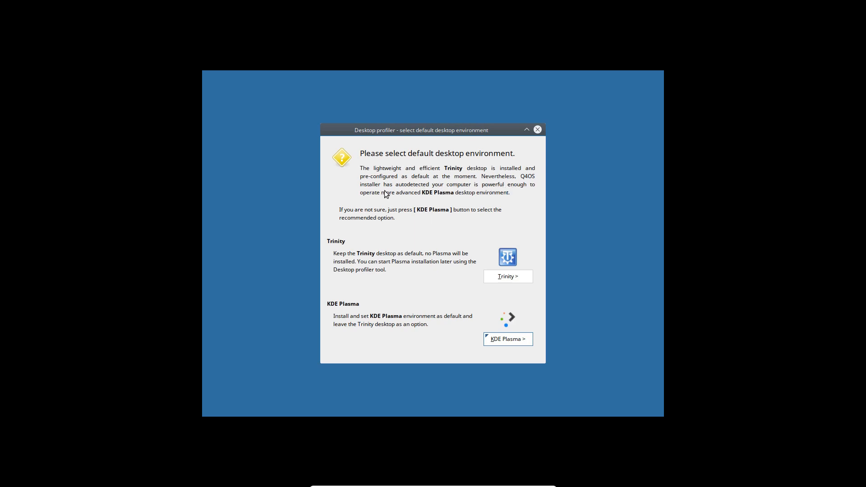
mouse_move(485, 195)
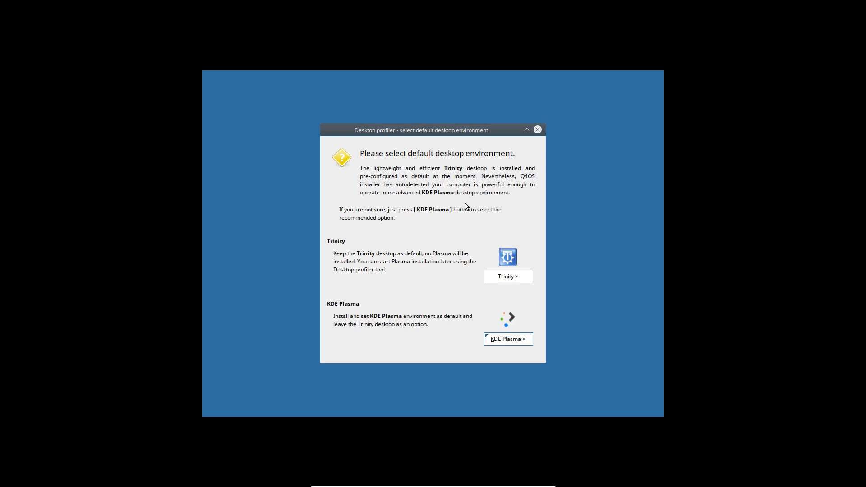
mouse_move(446, 232)
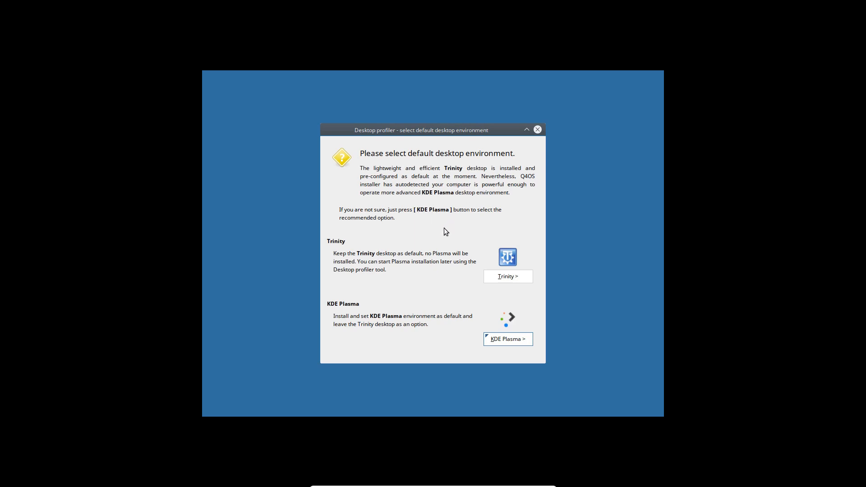
mouse_move(470, 260)
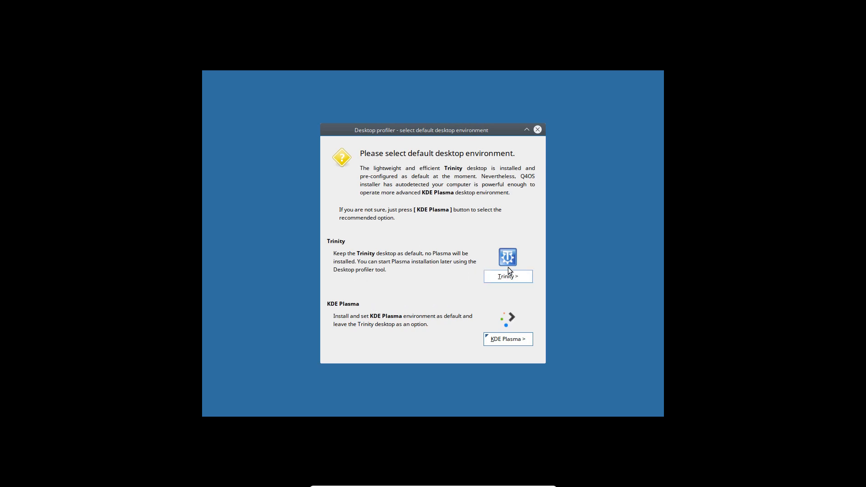
Keep Trinity as default desktop and select the Basic Q4OS Desktop profile
left_click(506, 276)
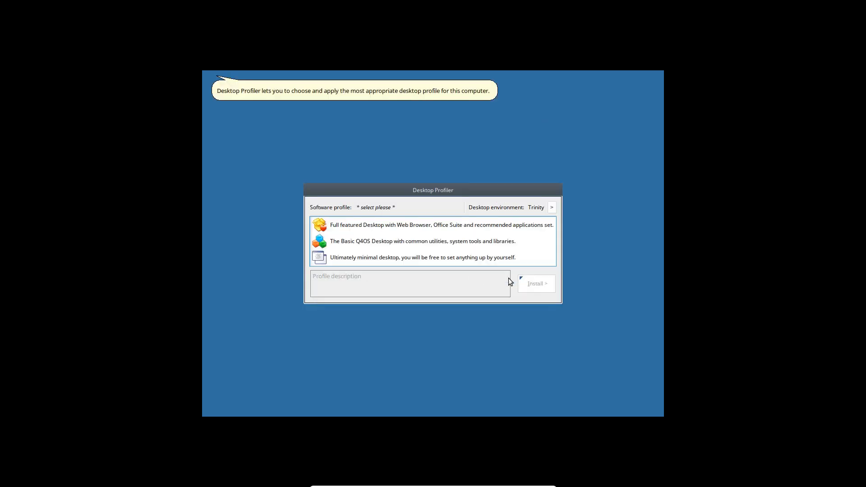
left_click(436, 225)
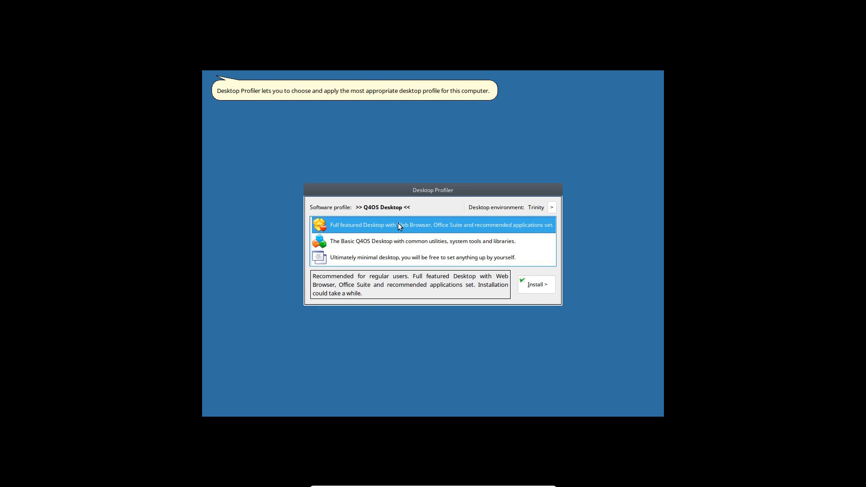
mouse_move(499, 230)
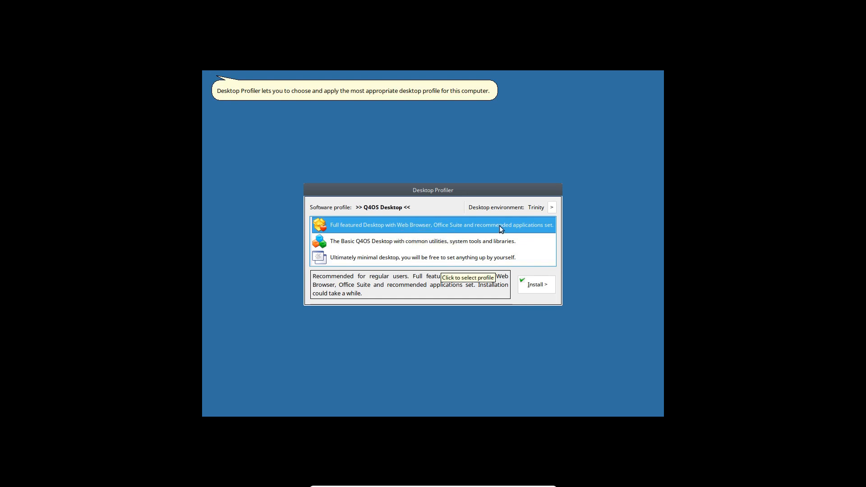
mouse_move(387, 231)
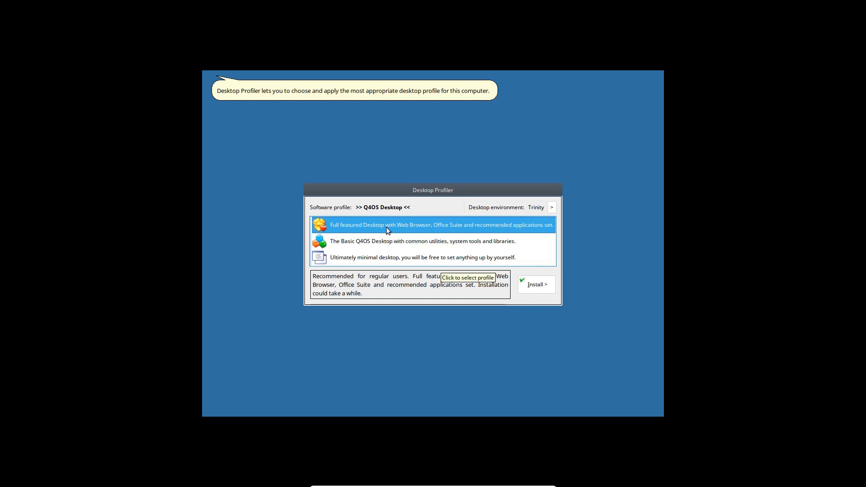
mouse_move(440, 232)
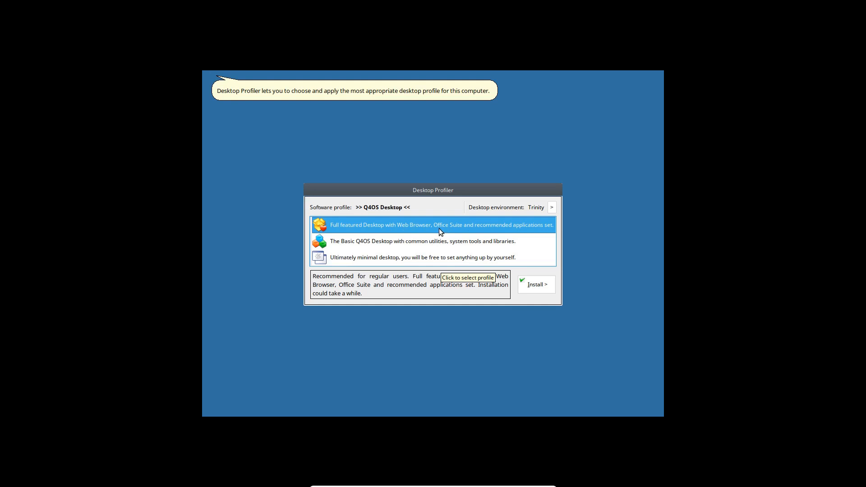
mouse_move(518, 232)
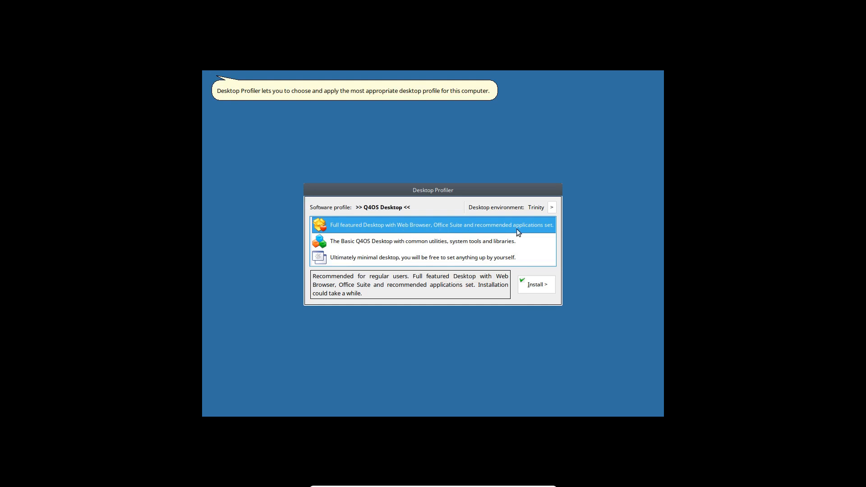
mouse_move(518, 232)
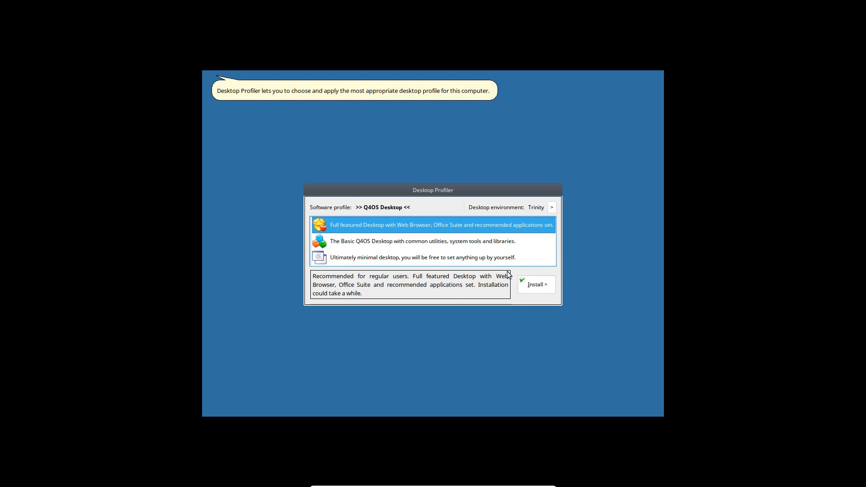
mouse_move(379, 231)
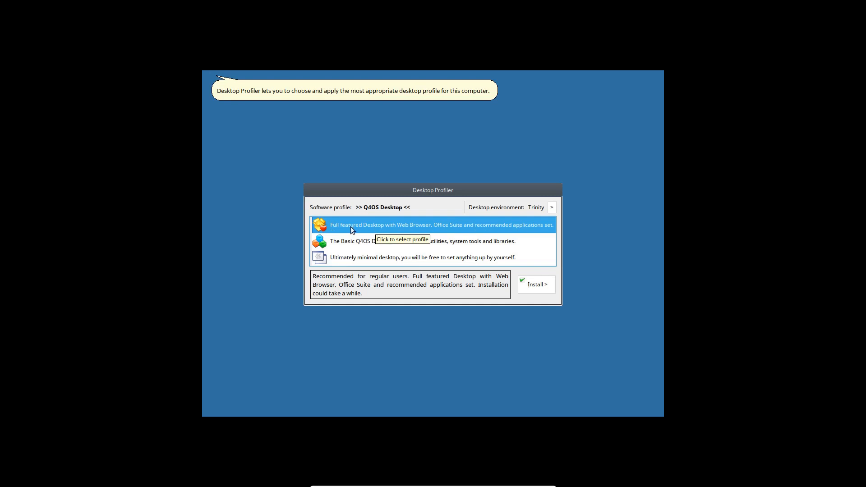
mouse_move(529, 228)
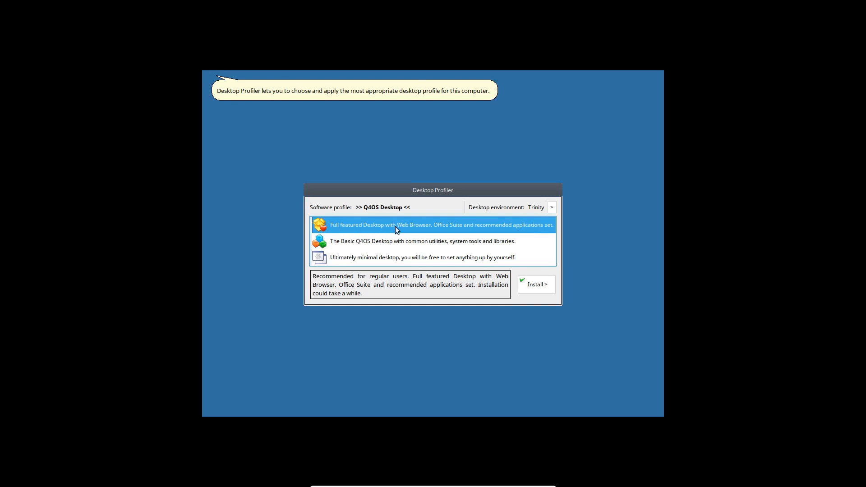
mouse_move(396, 229)
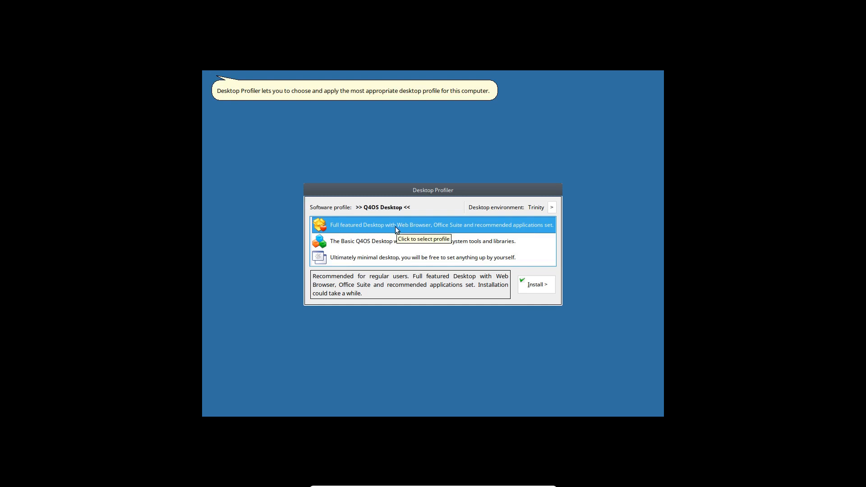
mouse_move(535, 284)
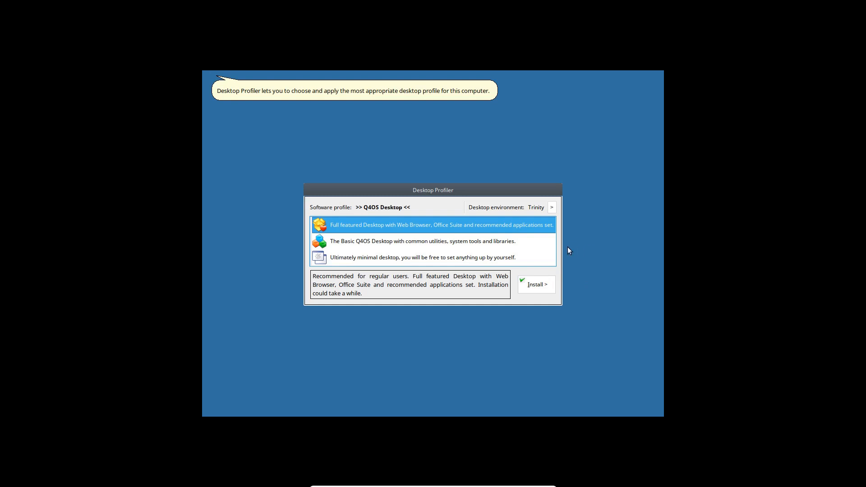
mouse_move(357, 268)
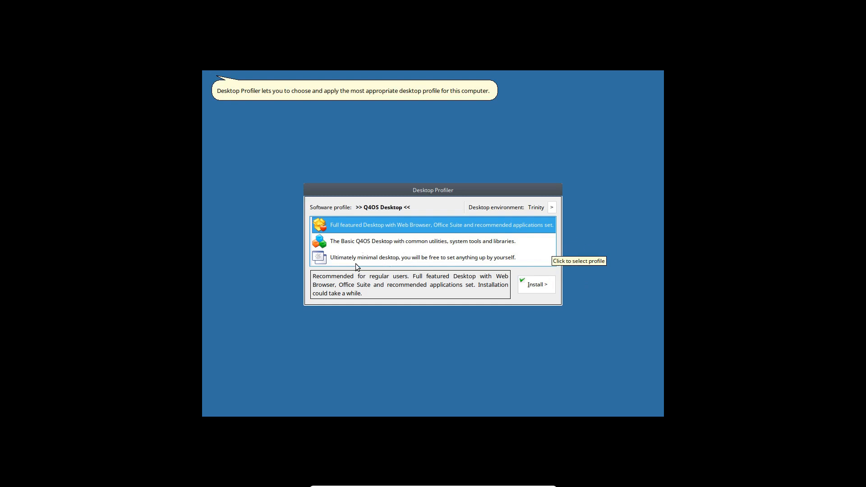
mouse_move(395, 250)
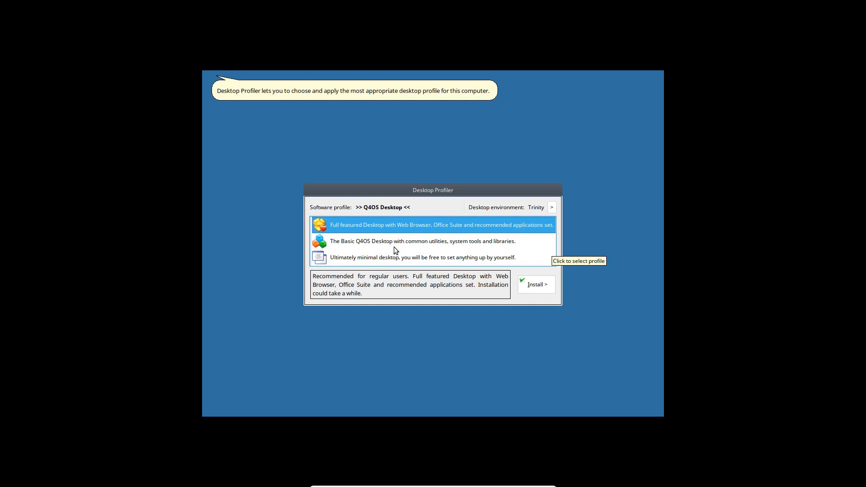
mouse_move(535, 284)
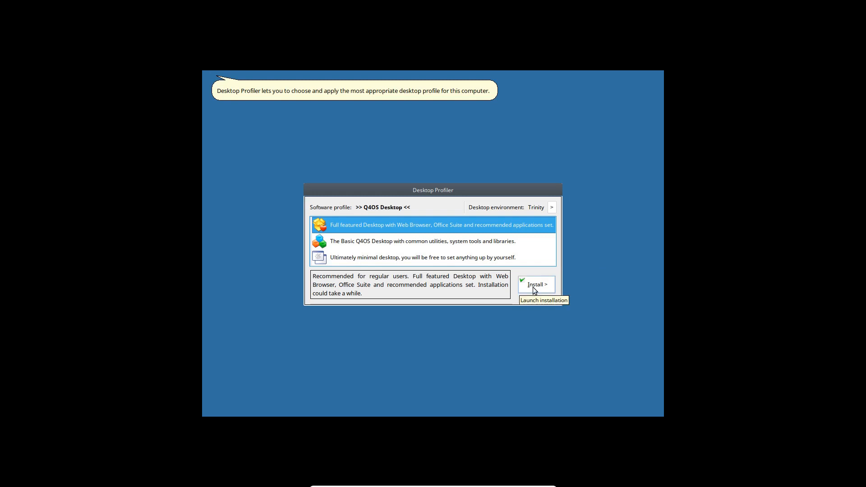
mouse_move(374, 285)
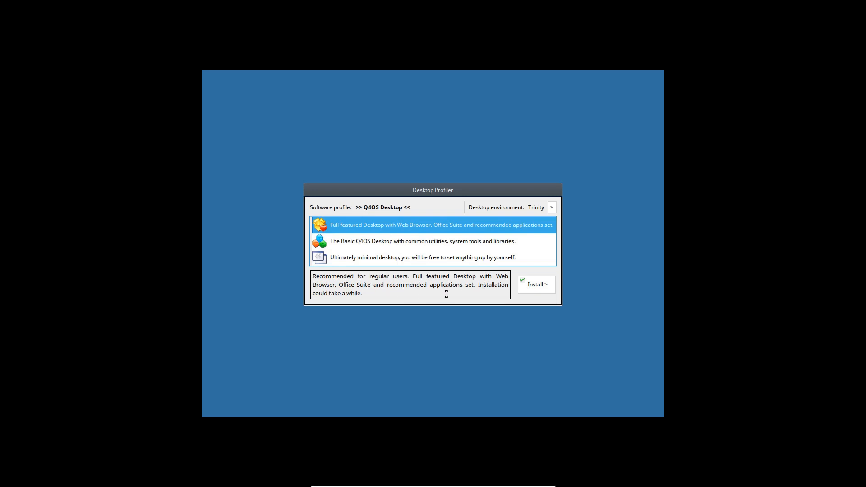
mouse_move(478, 290)
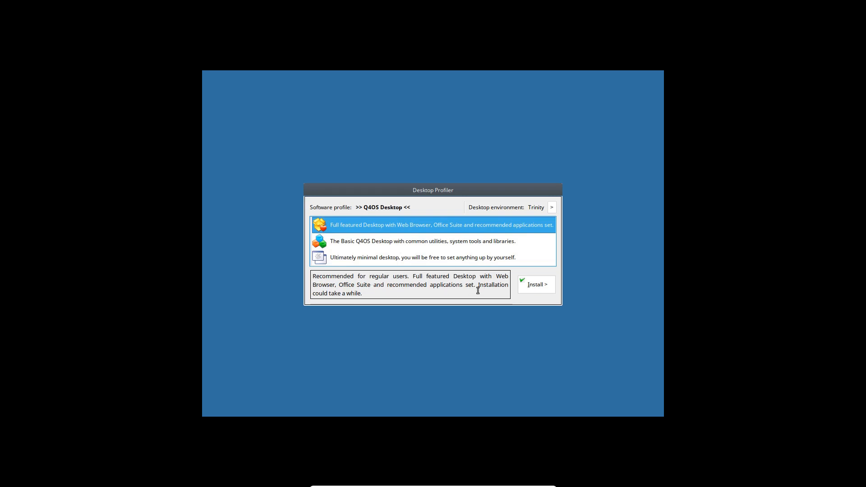
left_click(423, 241)
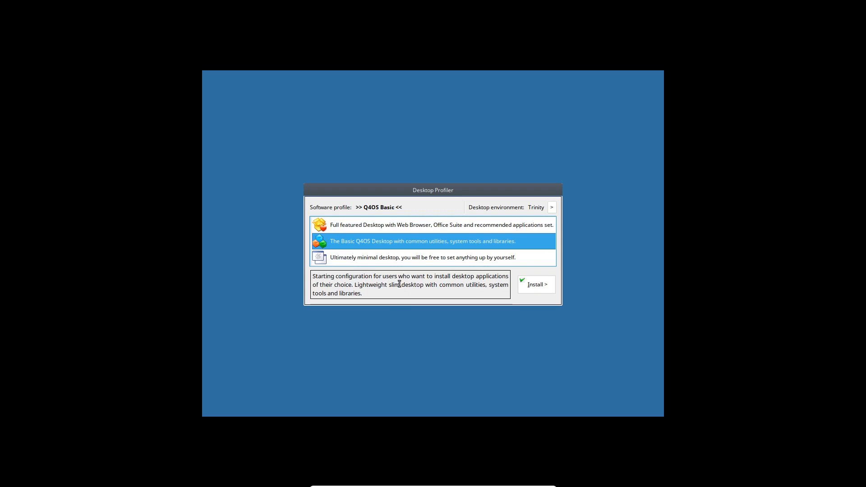
mouse_move(535, 284)
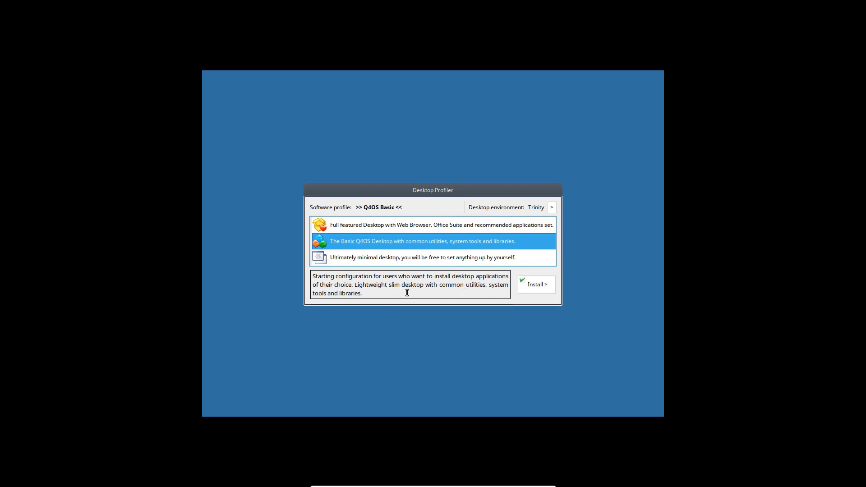
left_click(423, 257)
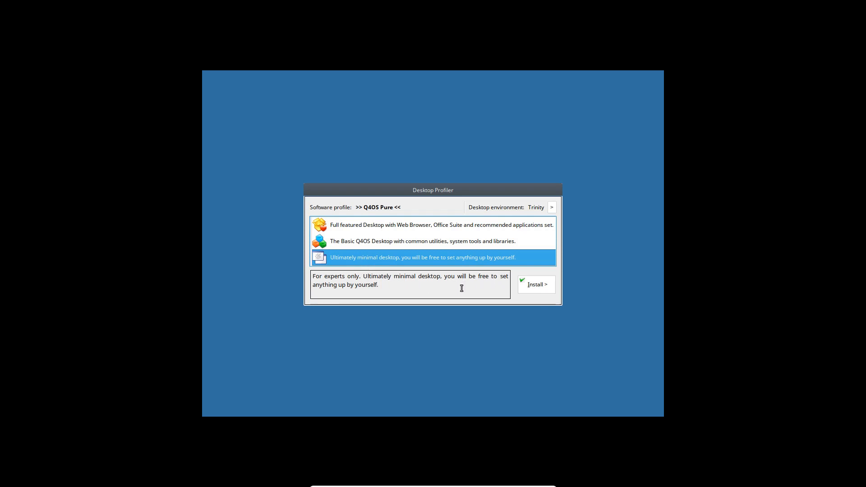
left_click(421, 240)
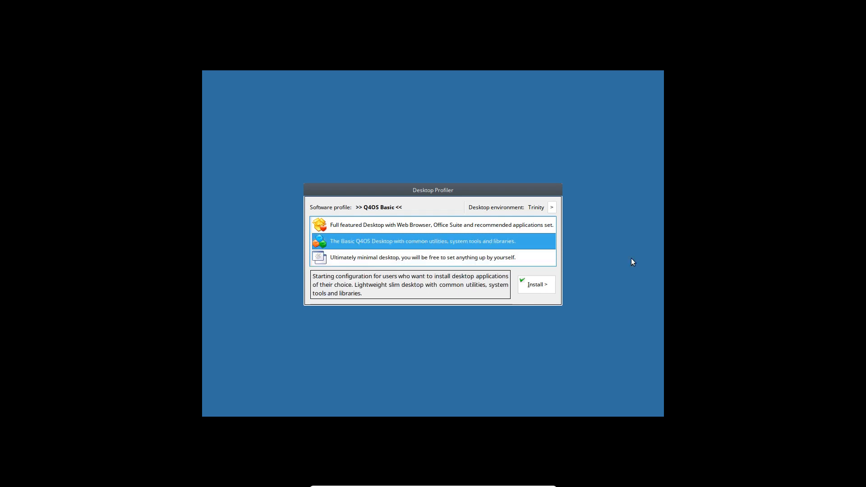
mouse_move(612, 229)
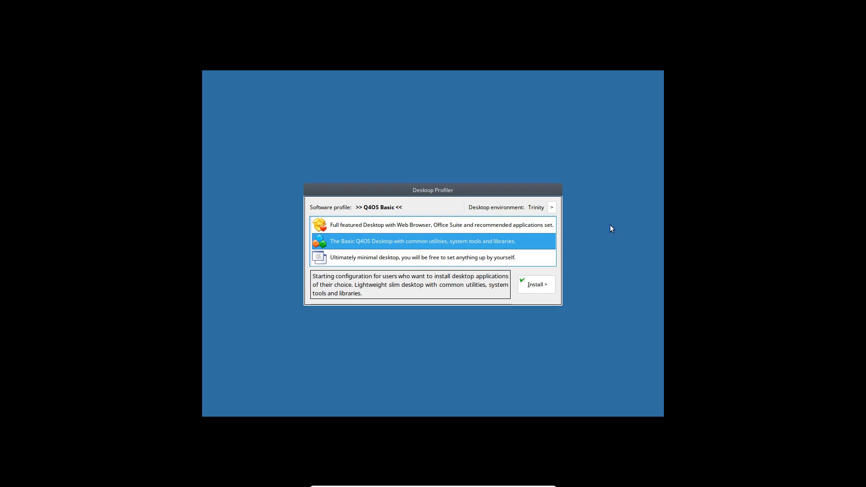
Install the Basic profile and close the log after 'Finished OK'
left_click(535, 284)
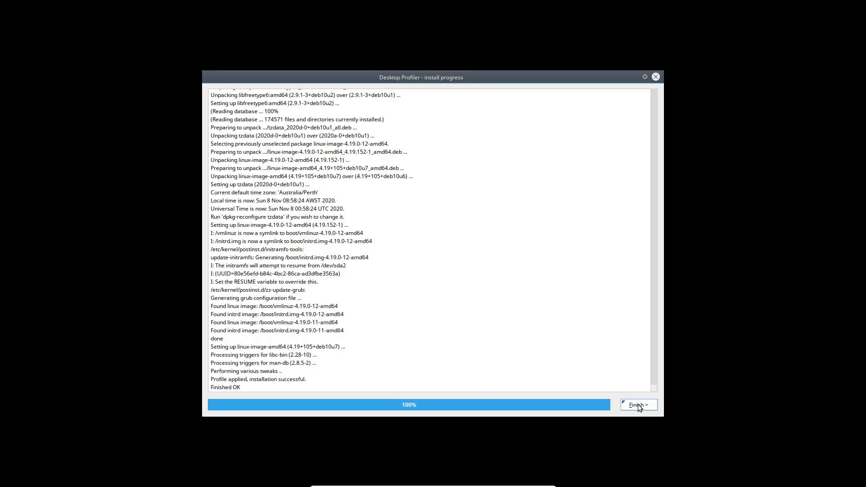
mouse_move(631, 376)
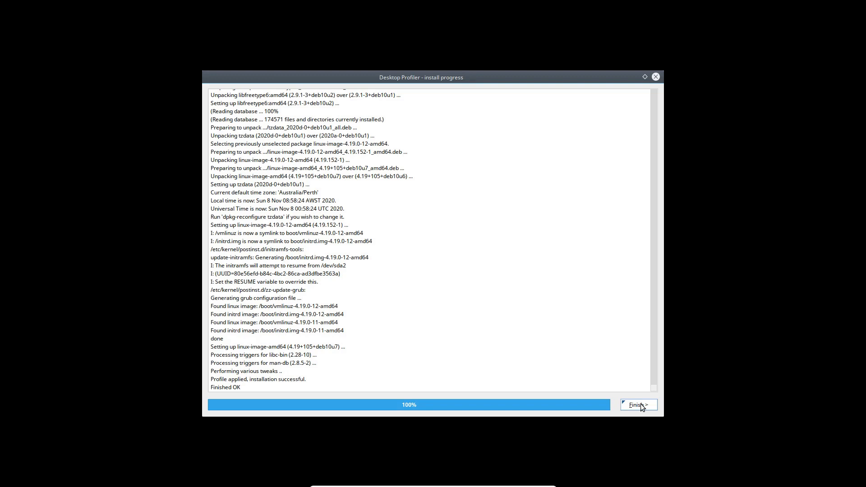
left_click(638, 404)
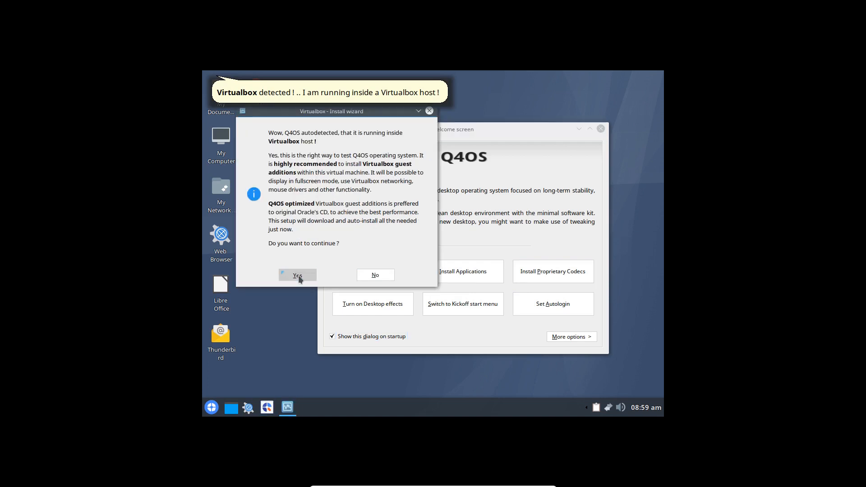
Answer Yes to installing the VirtualBox guest additions
left_click(297, 275)
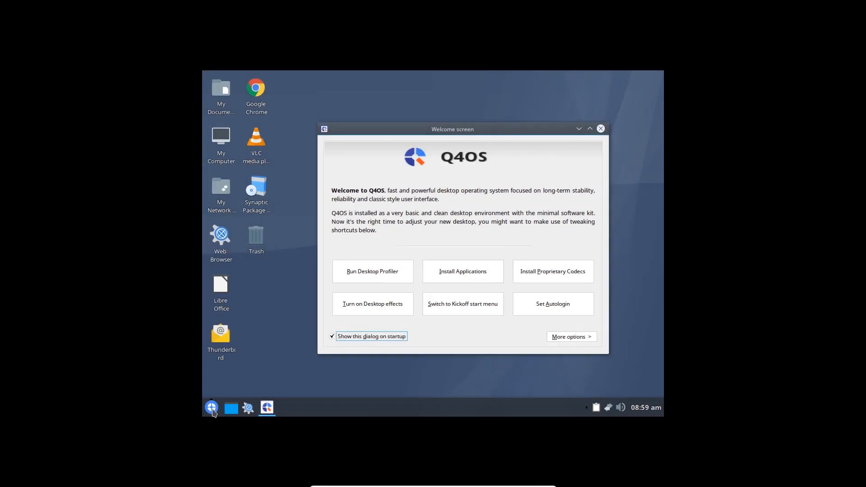
Set the VM screen size to 1920 x 1080 via the Control panel's Display settings
left_click(211, 408)
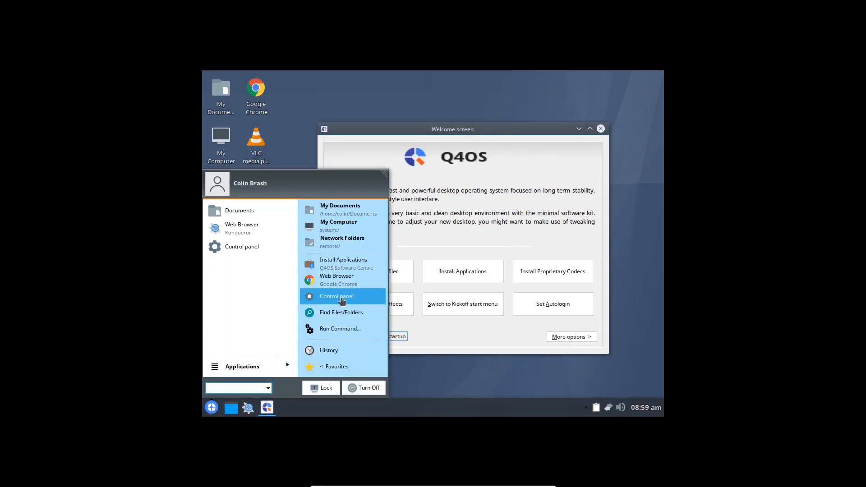
left_click(335, 296)
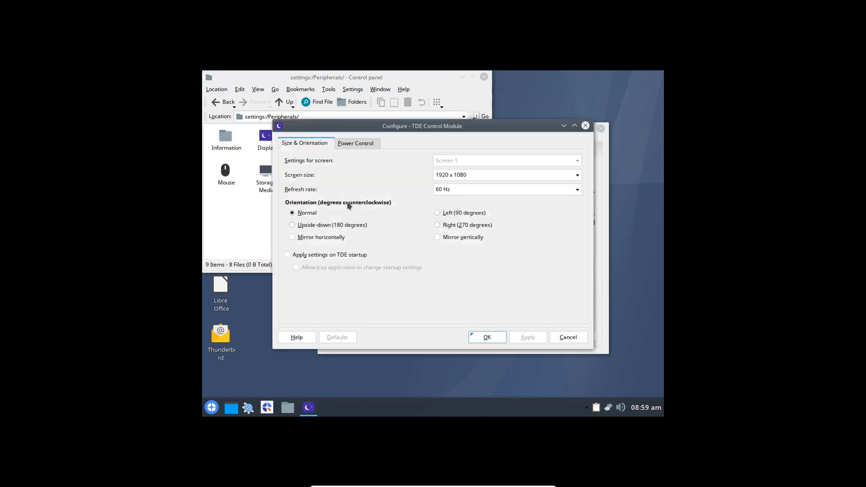
left_click(504, 174)
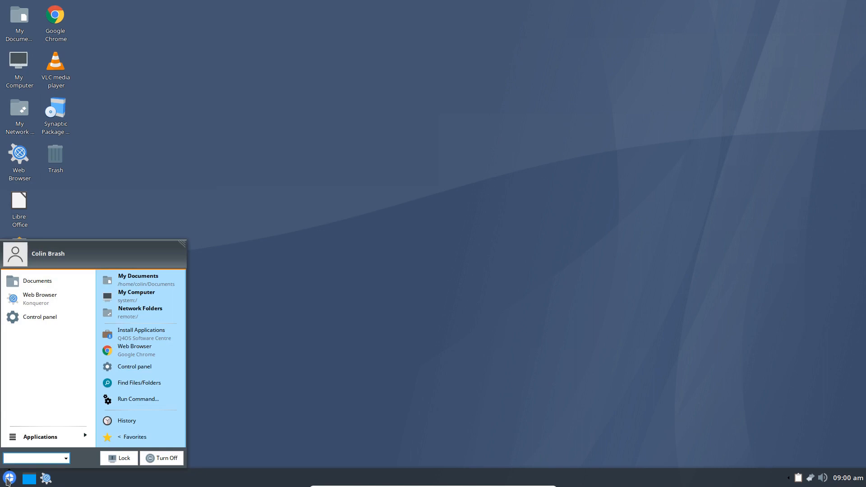
Switch the launcher to classic view and open the Games category
left_click(40, 436)
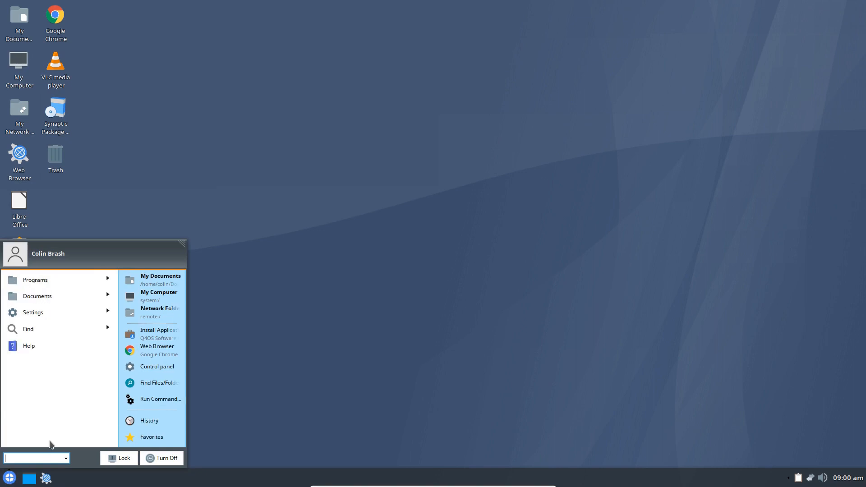
left_click(35, 280)
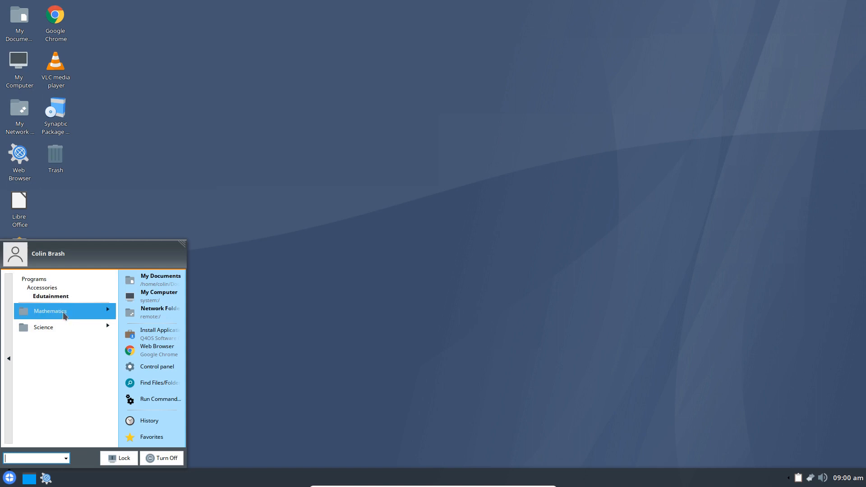
left_click(50, 311)
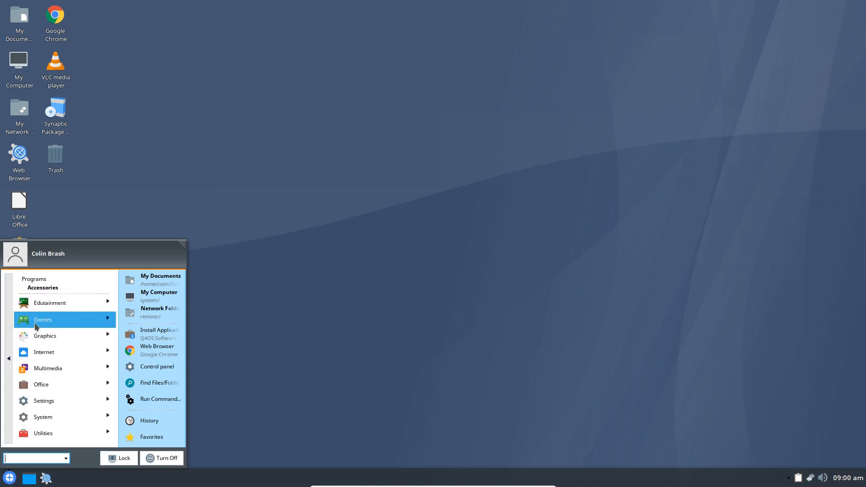
left_click(43, 319)
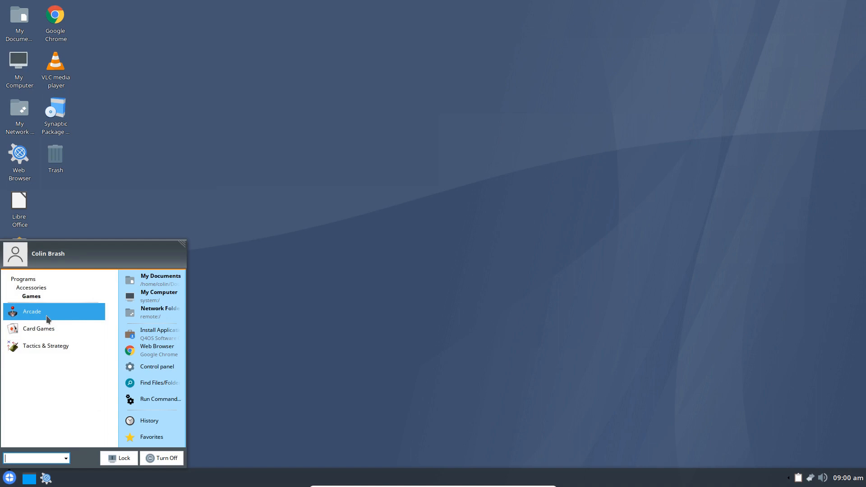
Browse the Graphics and Internet program categories, then return to Accessories
left_click(32, 311)
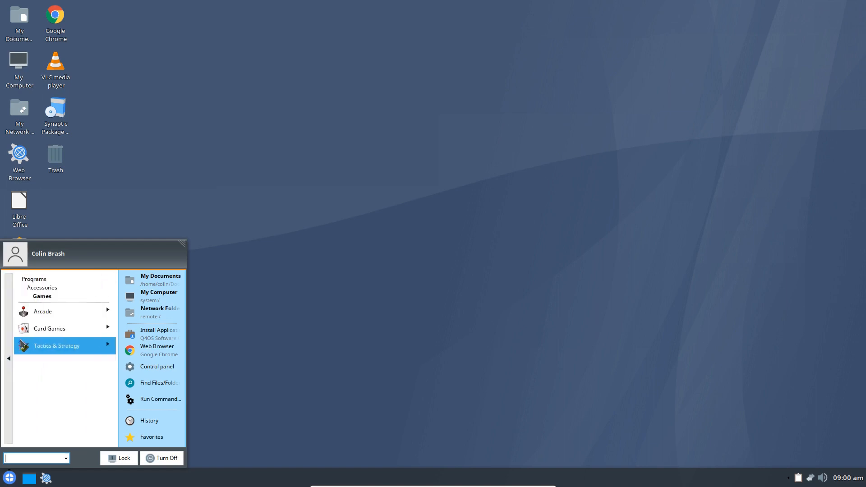
left_click(55, 345)
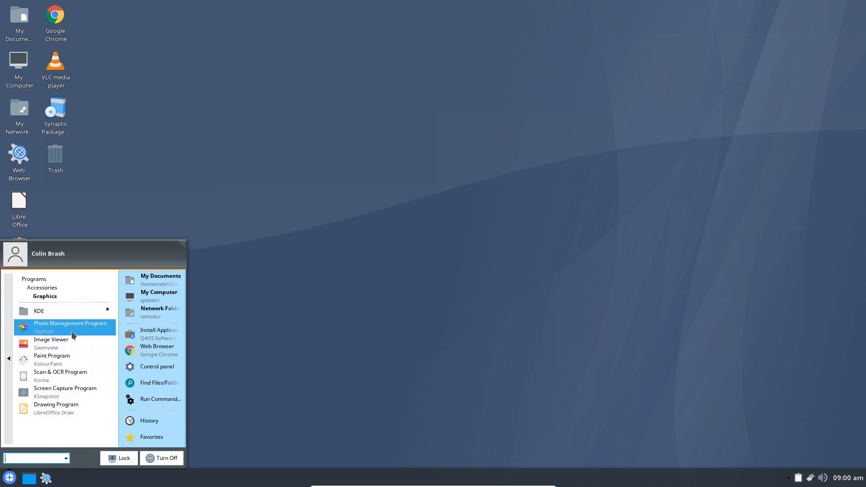
mouse_move(75, 342)
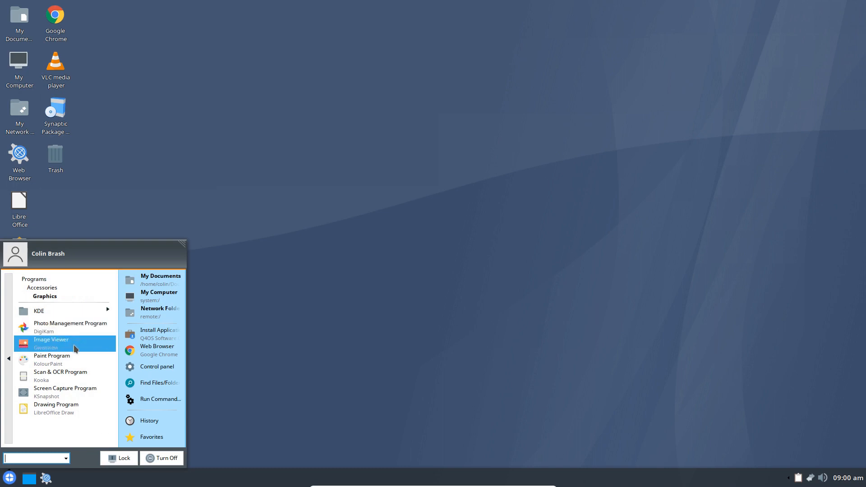
mouse_move(66, 376)
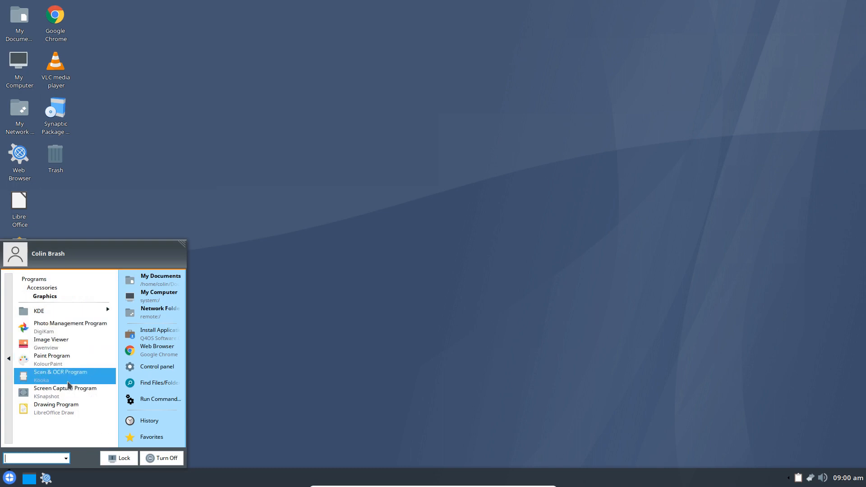
mouse_move(56, 407)
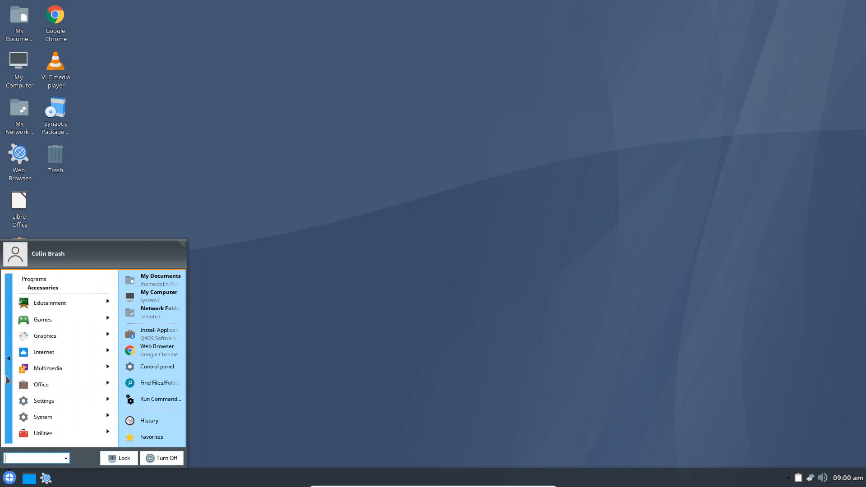
left_click(43, 352)
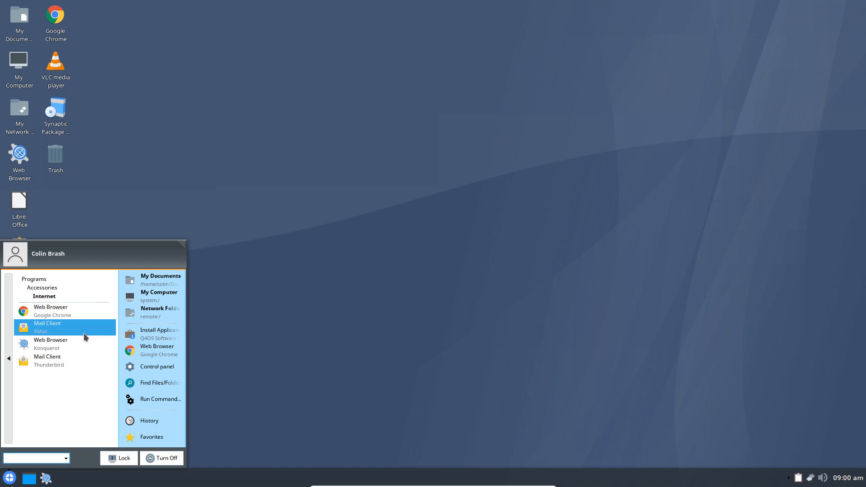
mouse_move(52, 344)
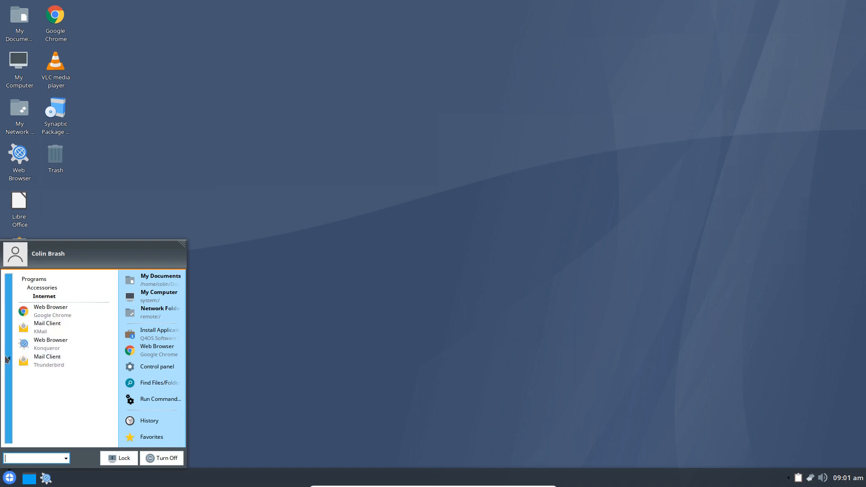
left_click(33, 278)
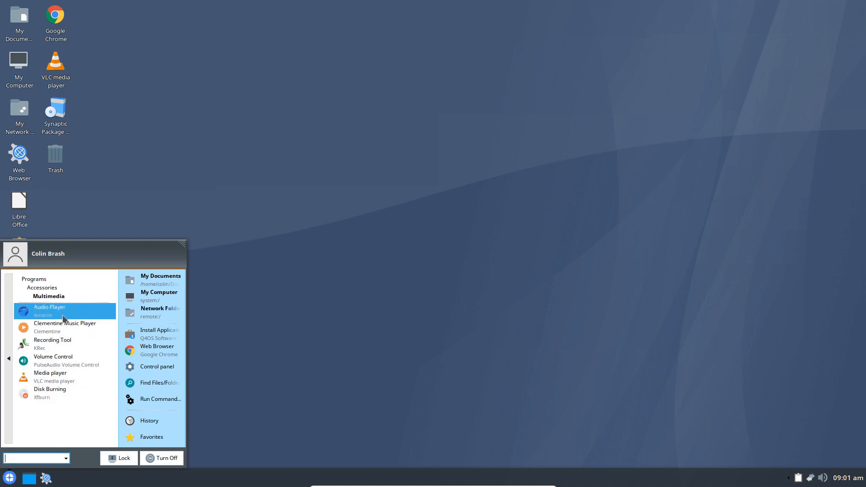
mouse_move(64, 343)
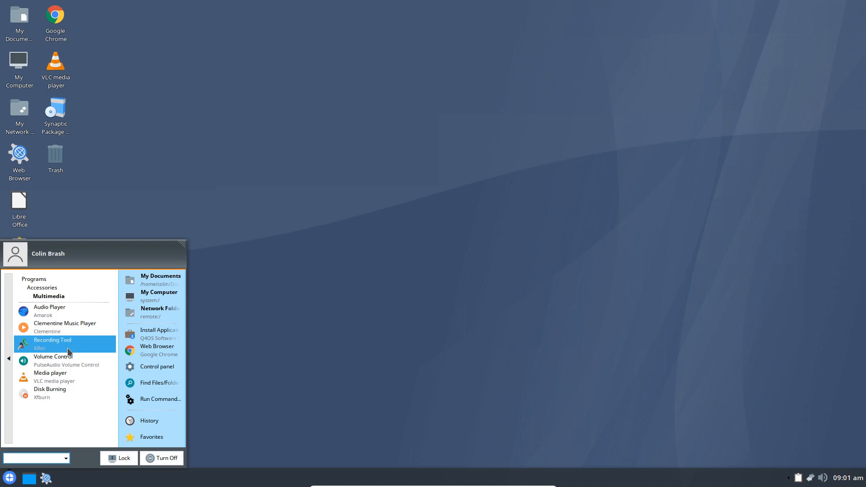
mouse_move(49, 376)
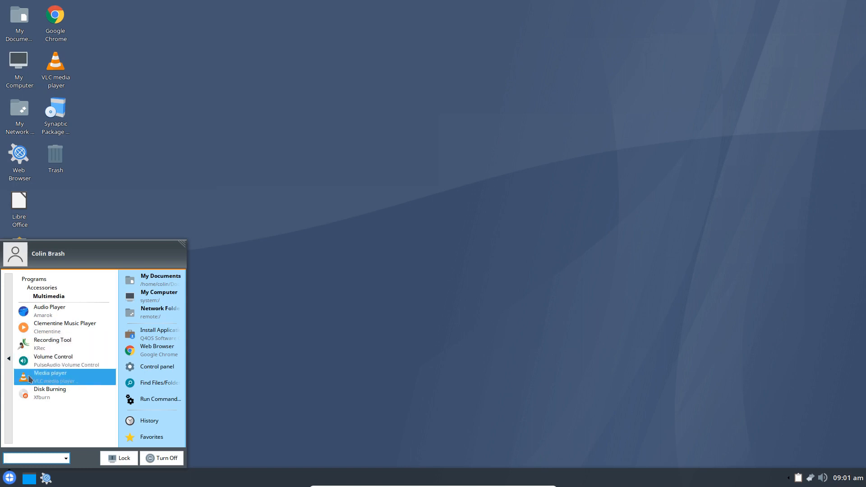
mouse_move(53, 356)
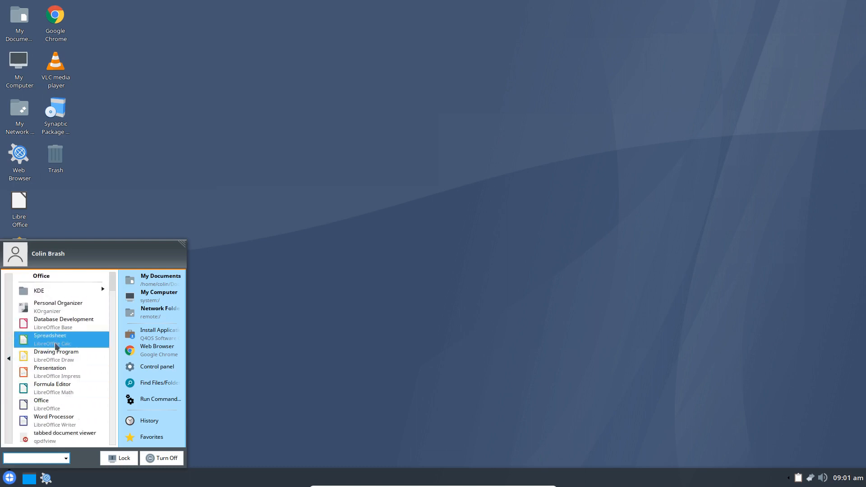
mouse_move(50, 368)
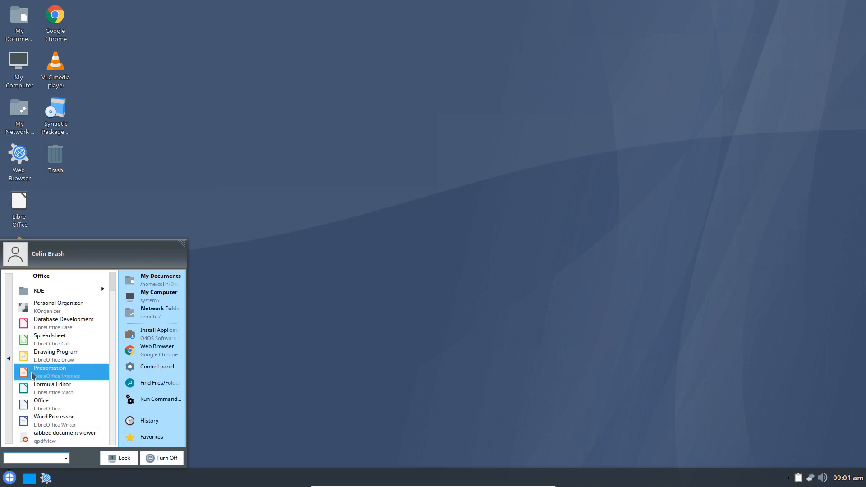
Browse the Settings and System program categories in the launcher
left_click(7, 357)
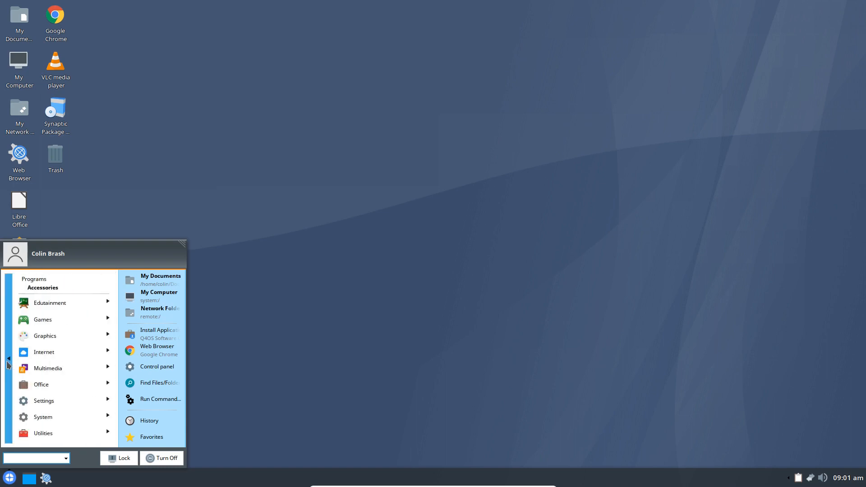
left_click(44, 400)
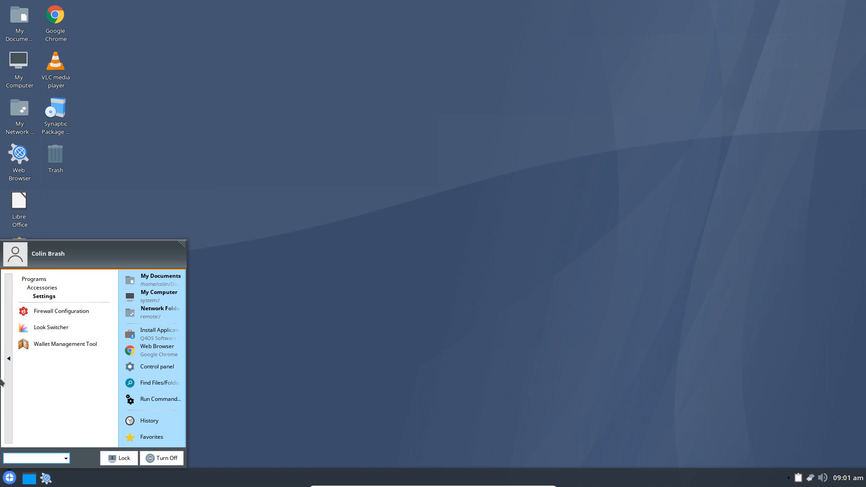
mouse_move(44, 417)
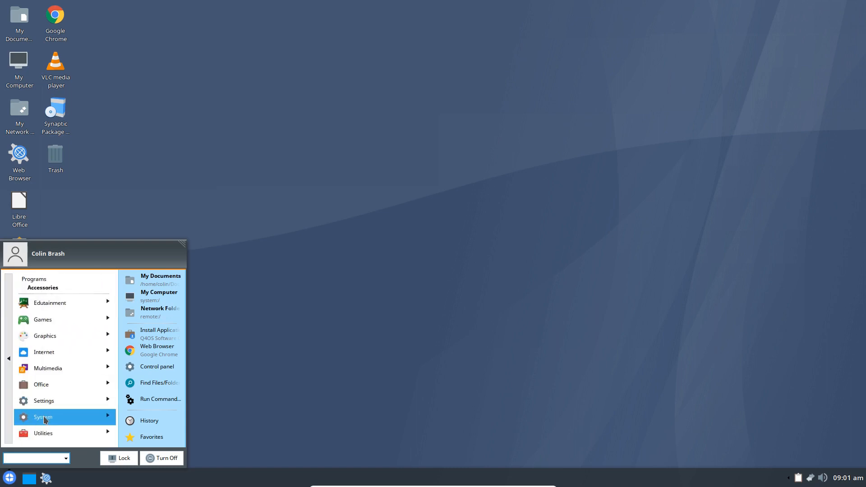
left_click(43, 417)
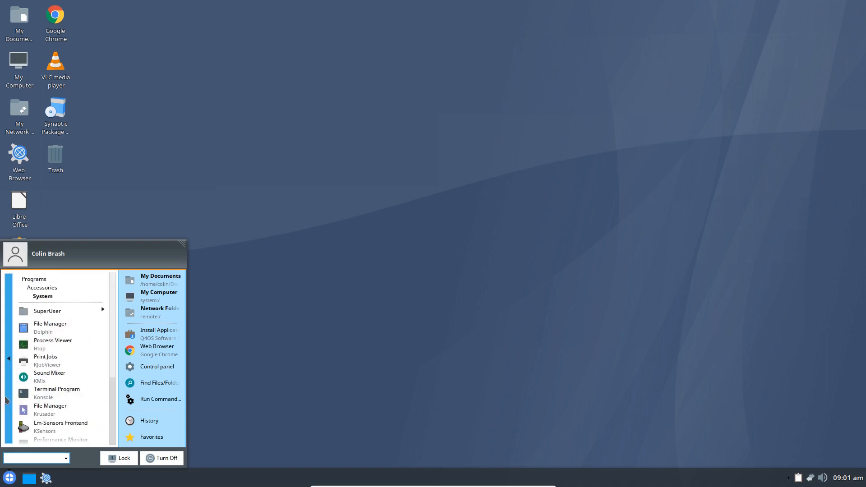
left_click(42, 288)
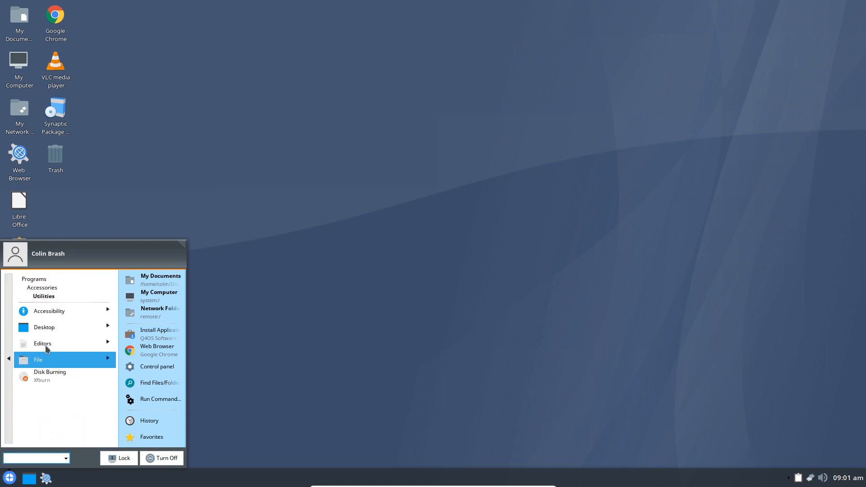
View the Utilities > Desktop group, then back out of the menu
left_click(49, 310)
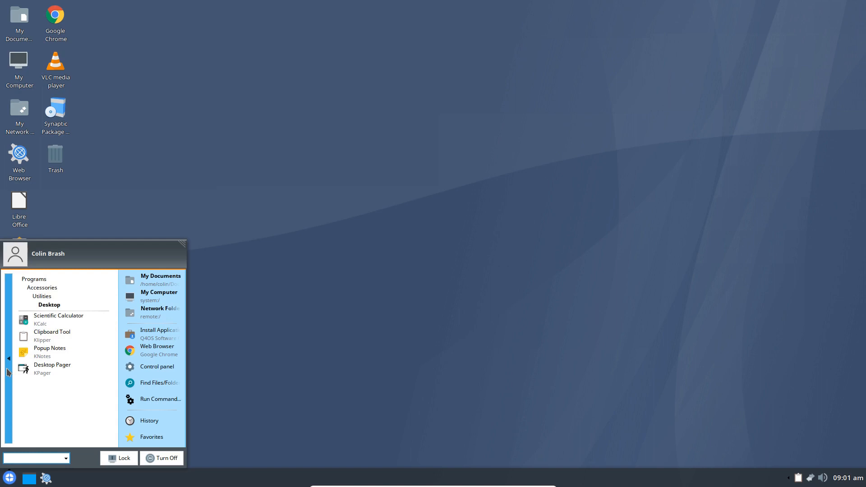
left_click(42, 296)
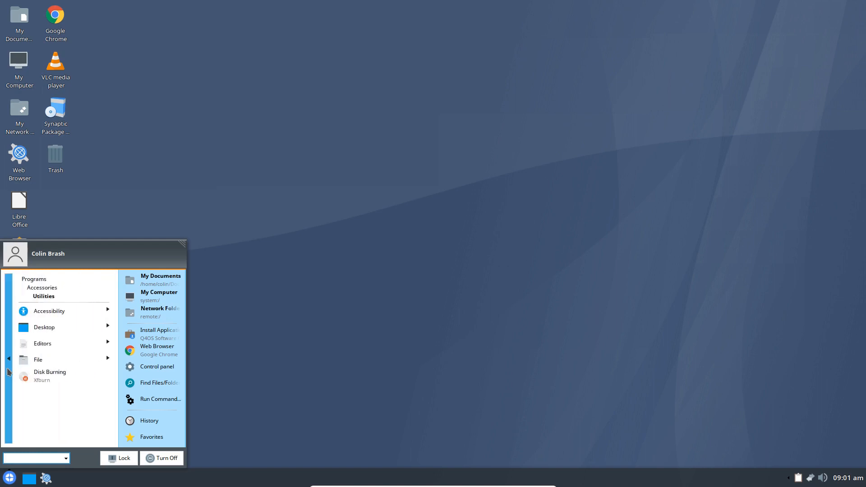
left_click(33, 279)
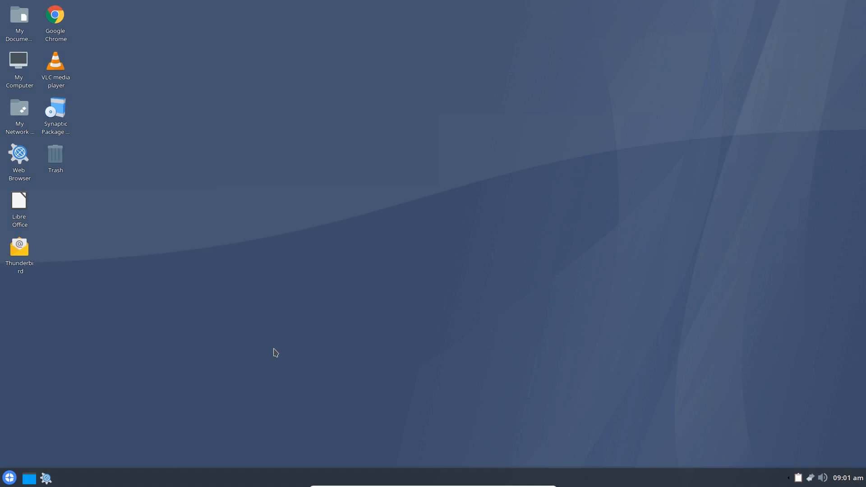
mouse_move(239, 175)
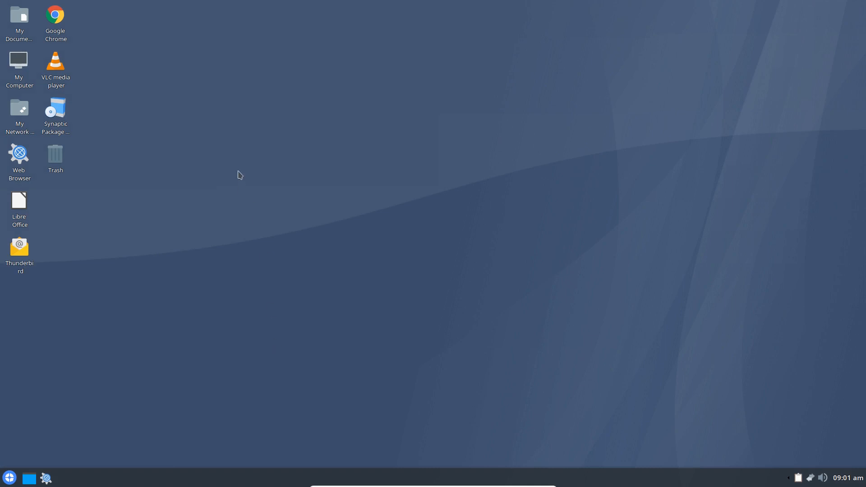
mouse_move(507, 180)
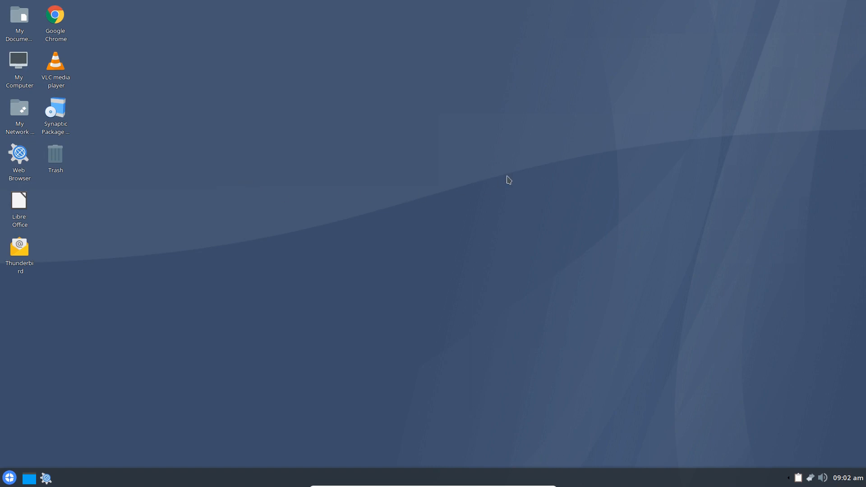
mouse_move(425, 163)
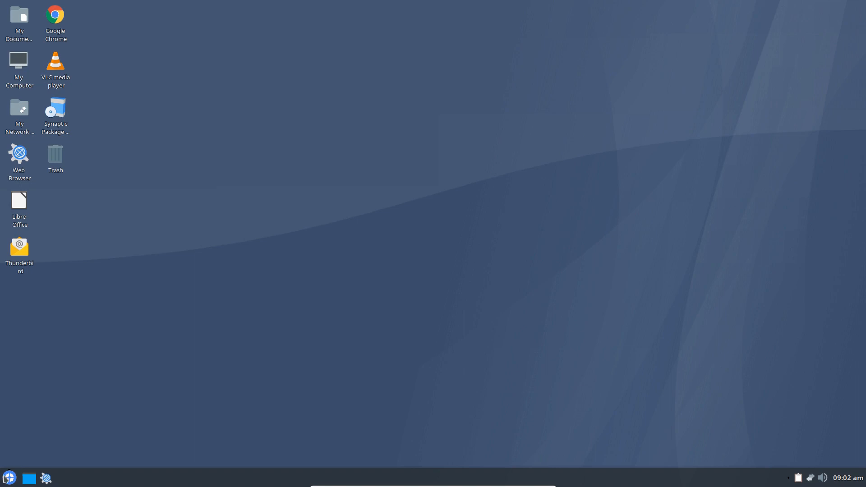
left_click(9, 478)
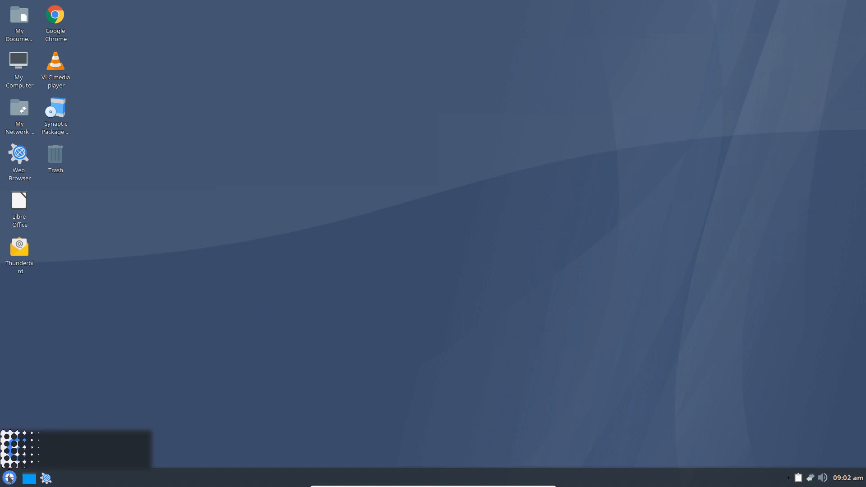
left_click(10, 478)
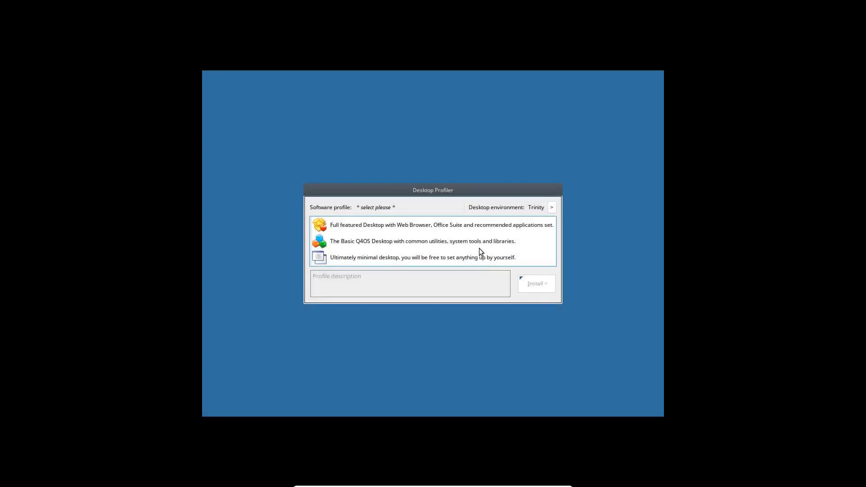
mouse_move(617, 248)
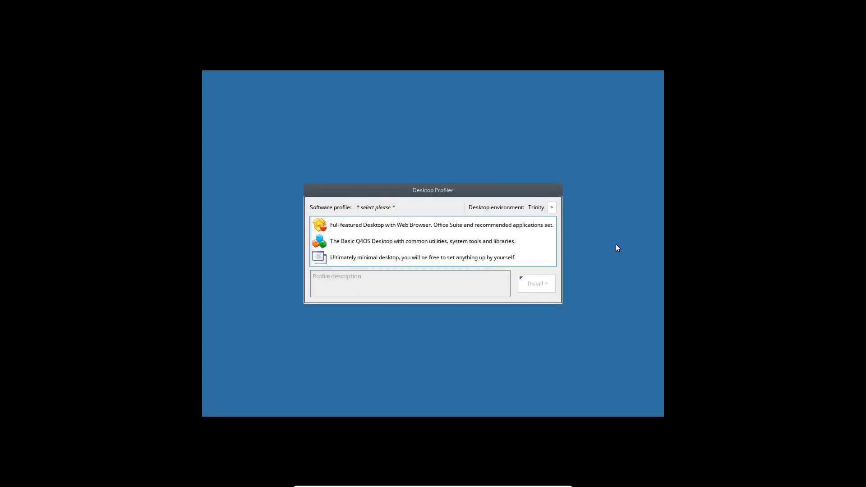
mouse_move(405, 246)
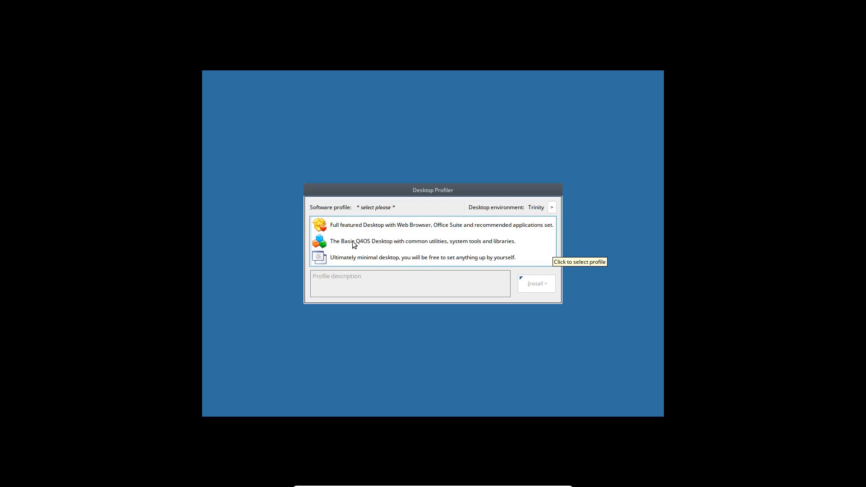
Select 'The Basic Q4OS Desktop' profile and install it
left_click(422, 240)
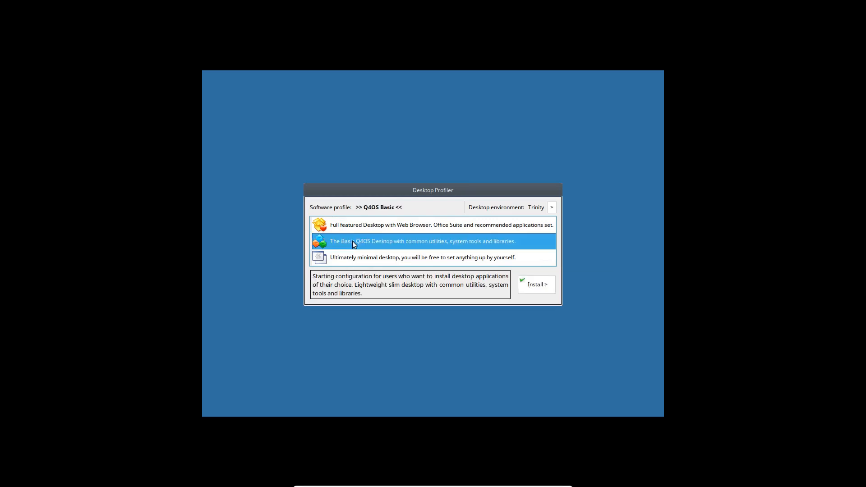
mouse_move(555, 237)
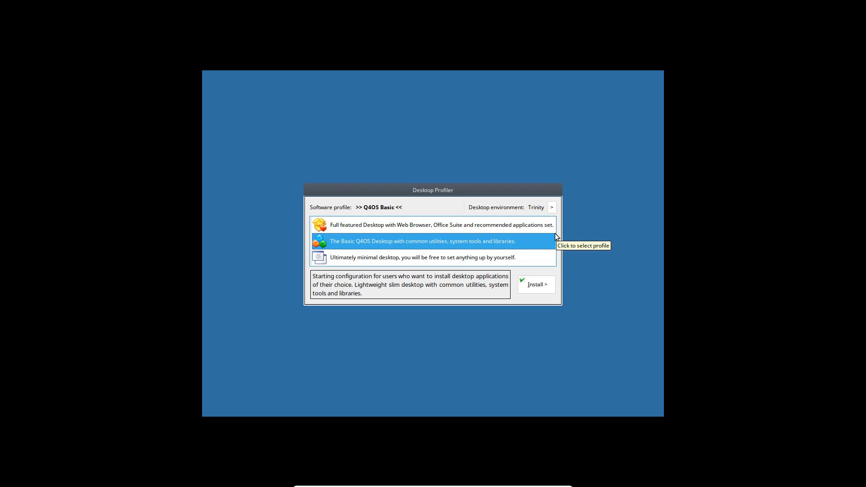
mouse_move(586, 246)
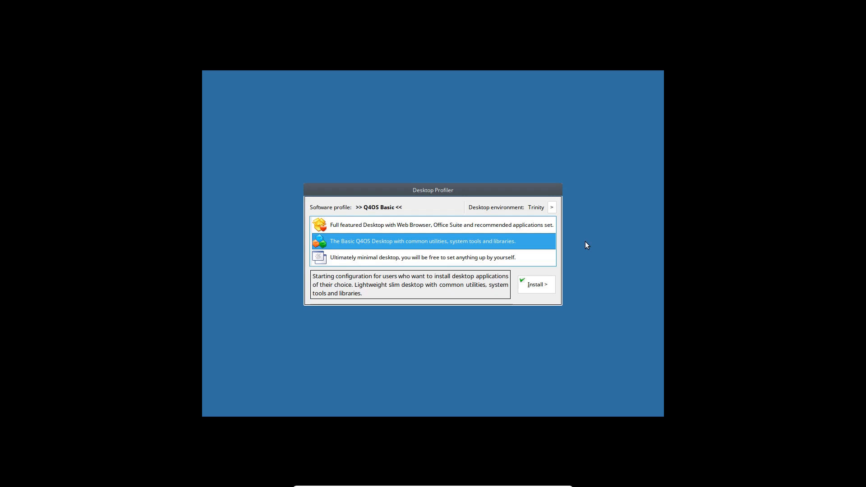
mouse_move(586, 318)
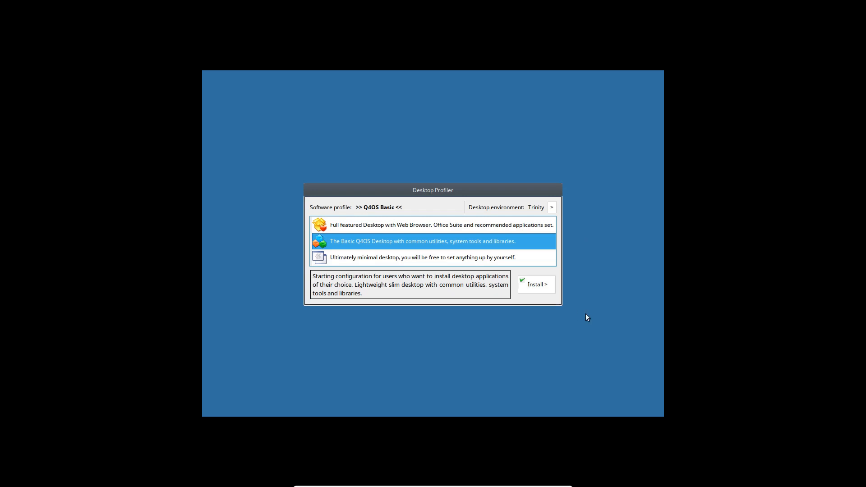
mouse_move(525, 310)
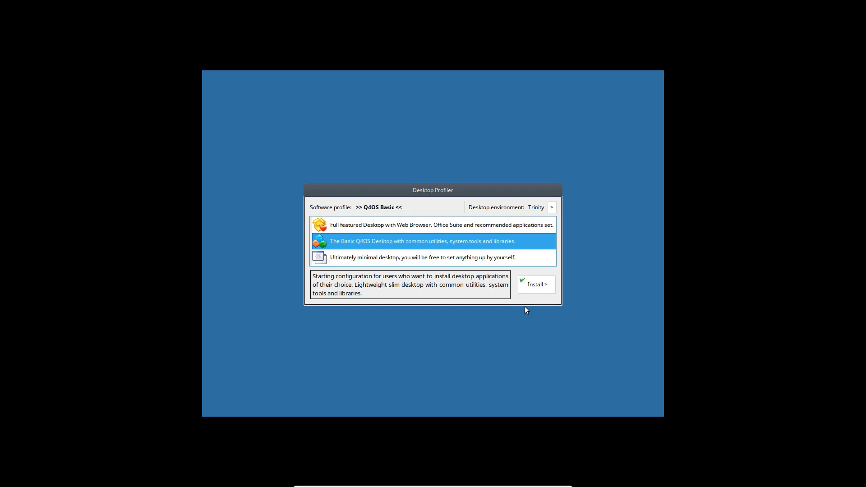
mouse_move(518, 325)
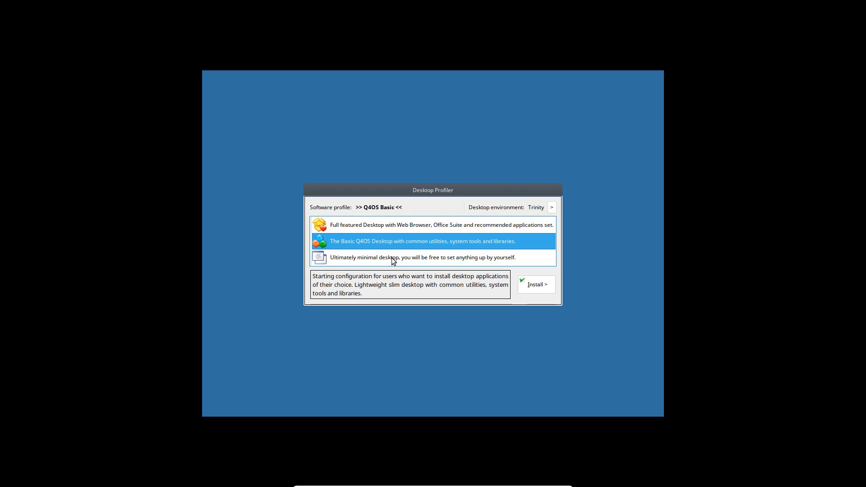
mouse_move(424, 259)
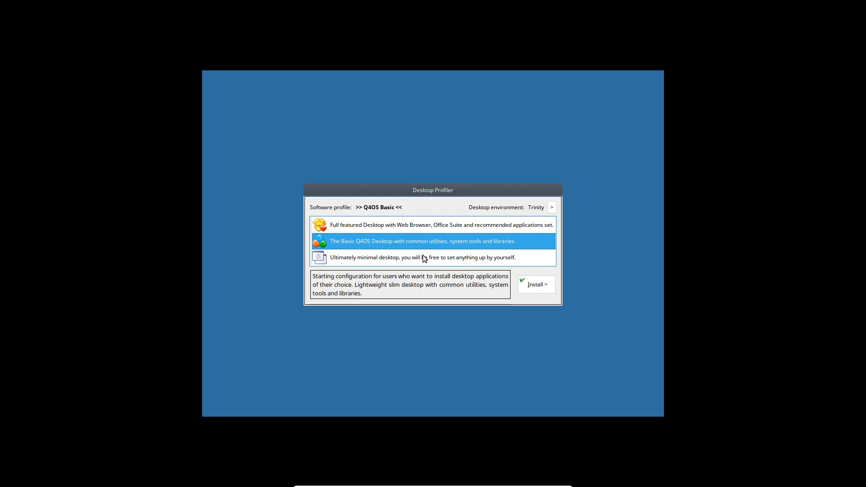
mouse_move(471, 244)
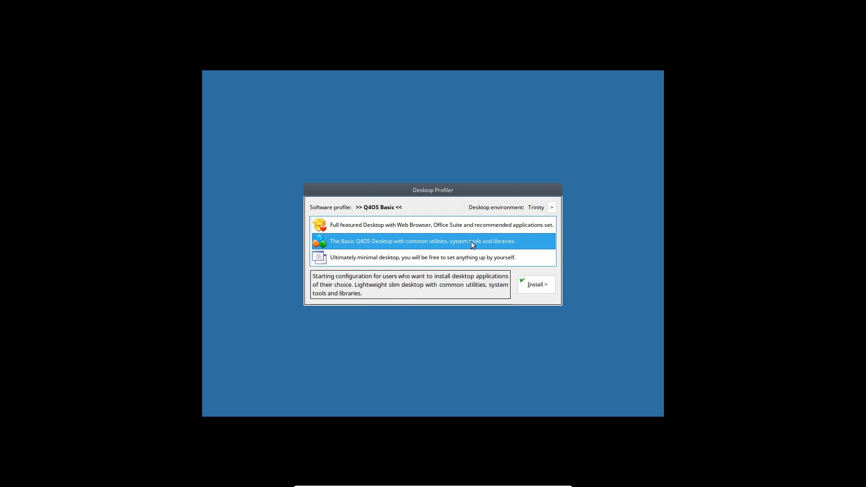
mouse_move(483, 350)
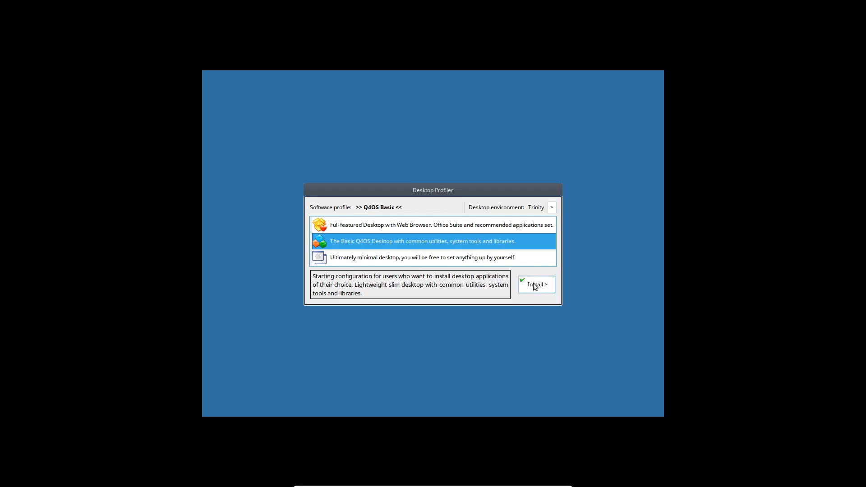
left_click(534, 283)
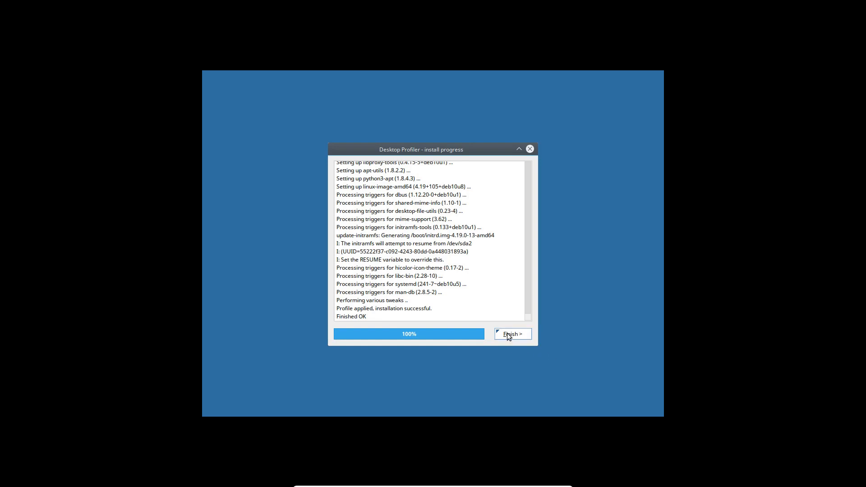
Close the Desktop Profiler and acknowledge the 'setup has finished' message
left_click(511, 333)
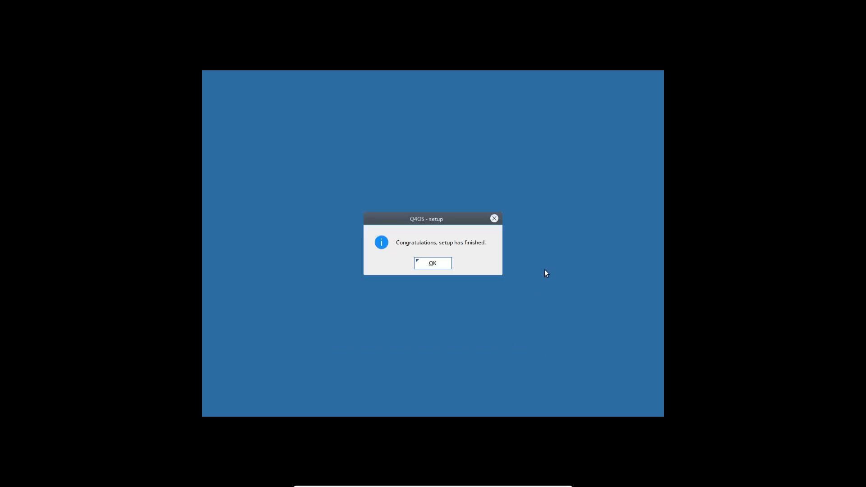
left_click(432, 263)
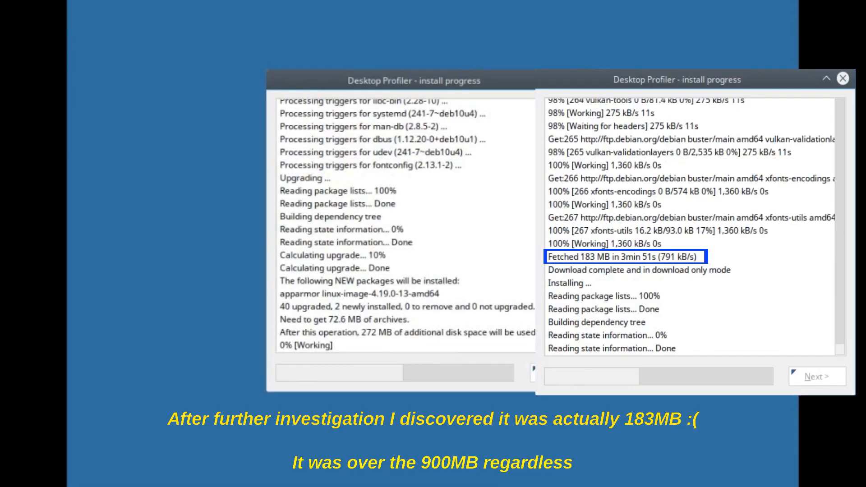
mouse_move(615, 414)
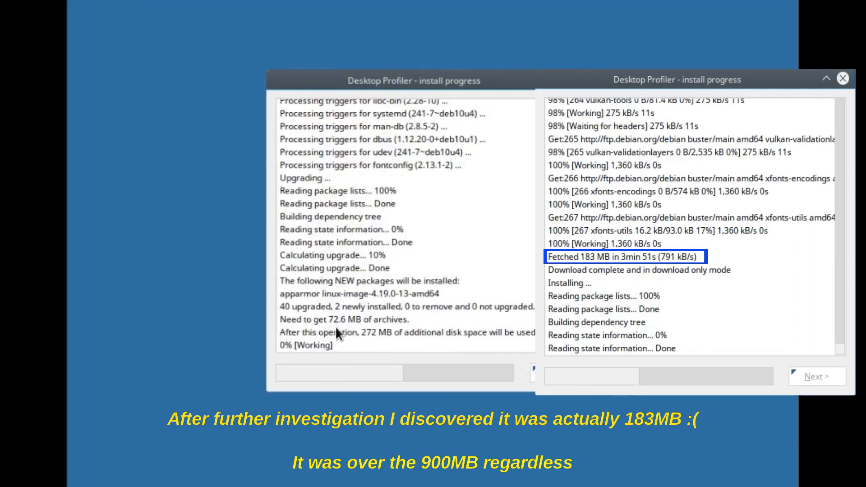
mouse_move(387, 333)
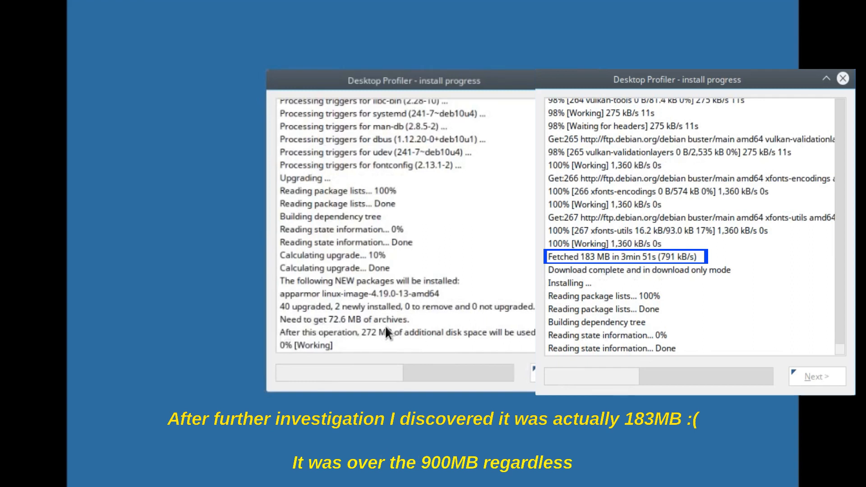
mouse_move(323, 350)
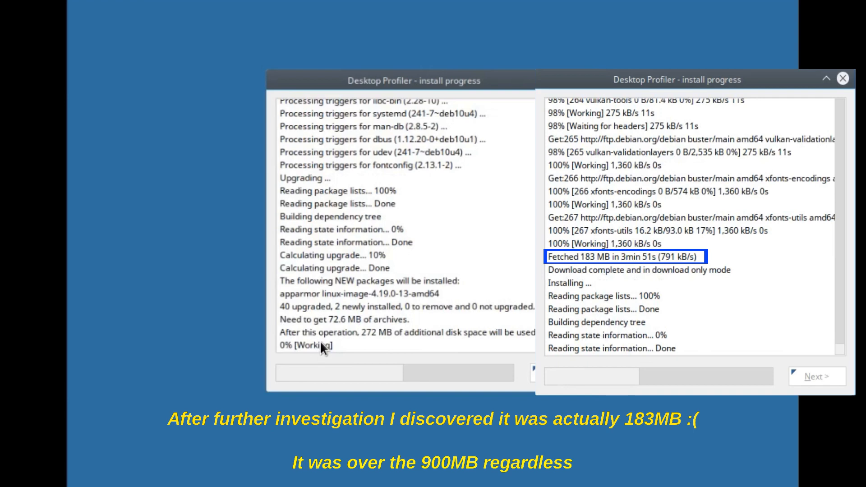
mouse_move(373, 347)
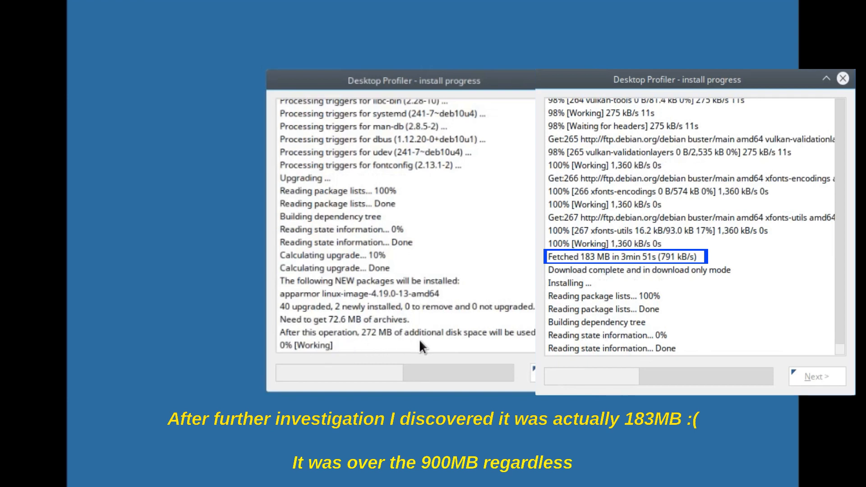
mouse_move(453, 349)
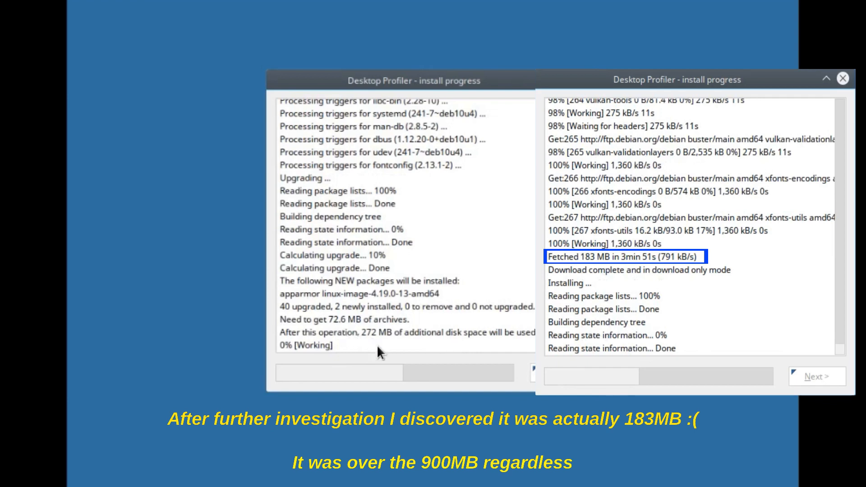
Wait for the Trinity desktop to load after setup
left_click(842, 79)
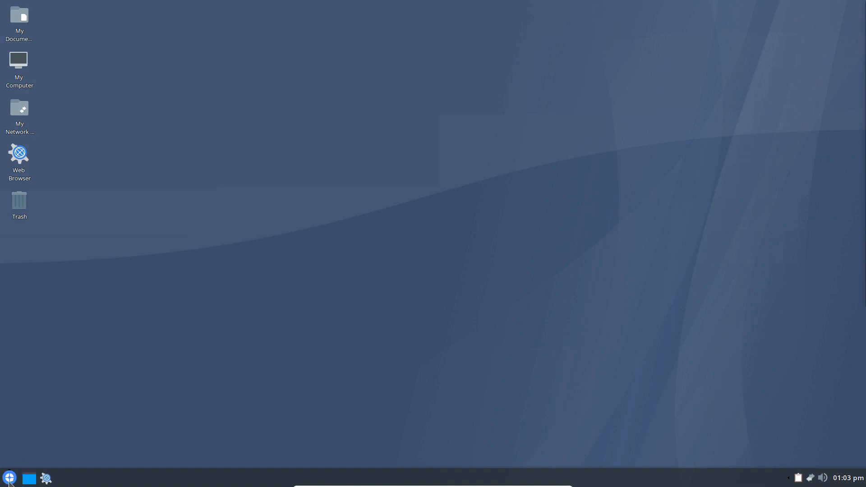
Launch Install Applications (Q4OS Software Centre) and scroll to Mozilla Firefox
left_click(9, 478)
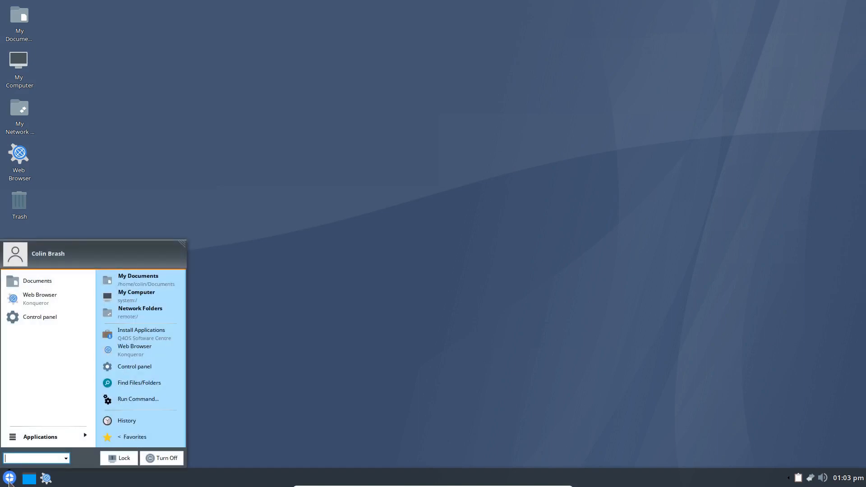
mouse_move(140, 333)
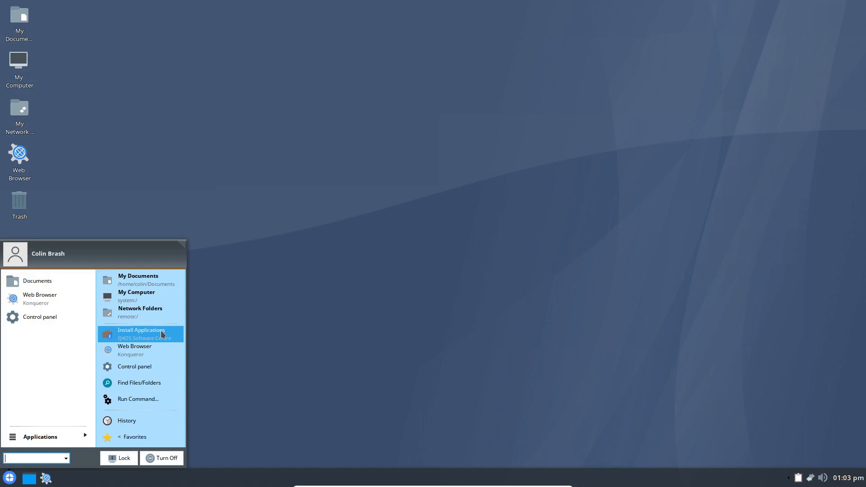
left_click(141, 333)
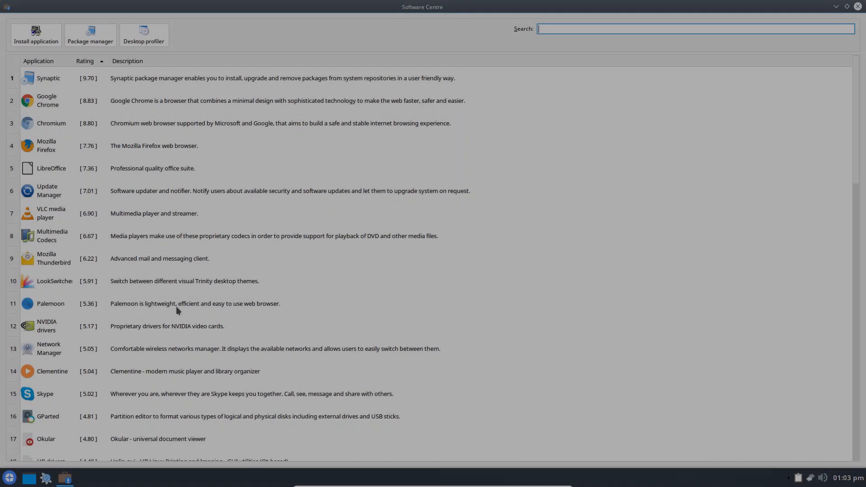
scroll("down", 3)
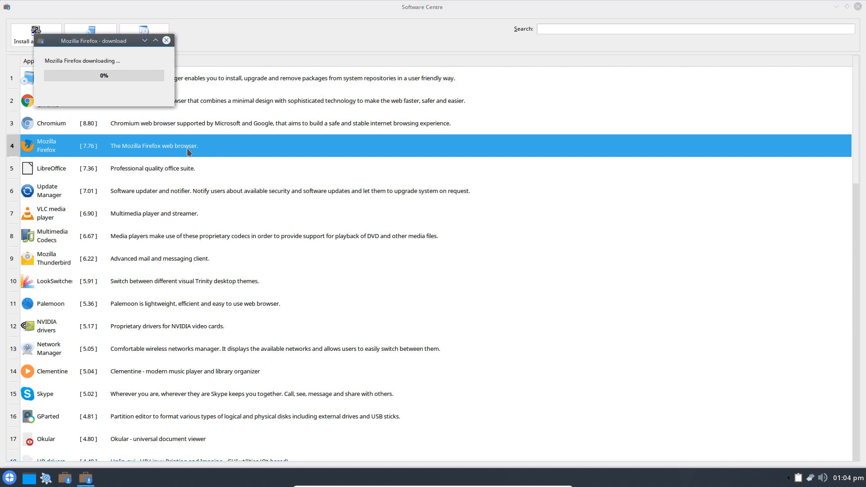
mouse_move(535, 249)
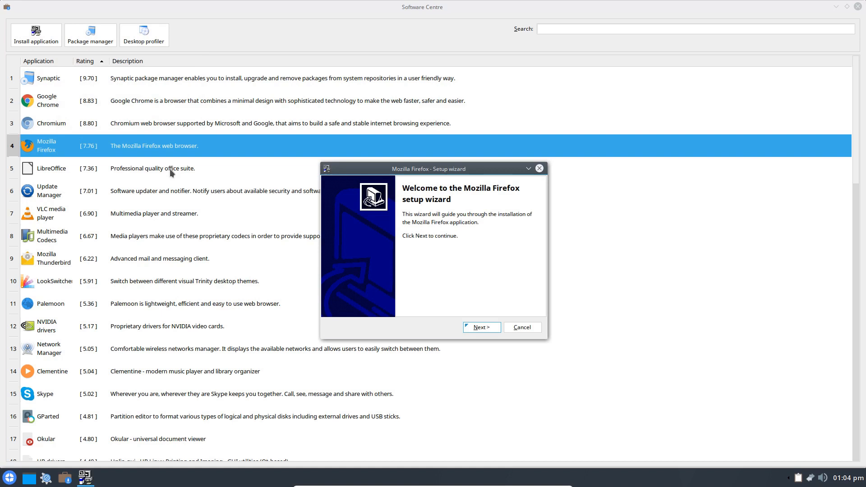
mouse_move(26, 35)
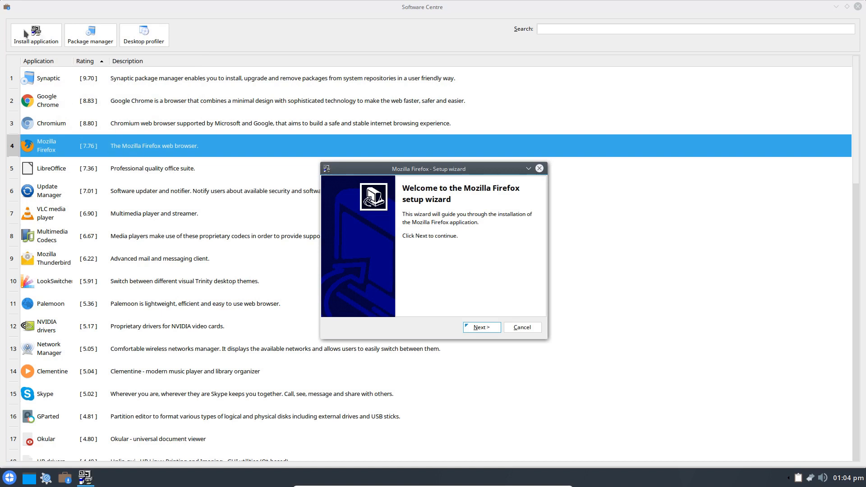
mouse_move(411, 394)
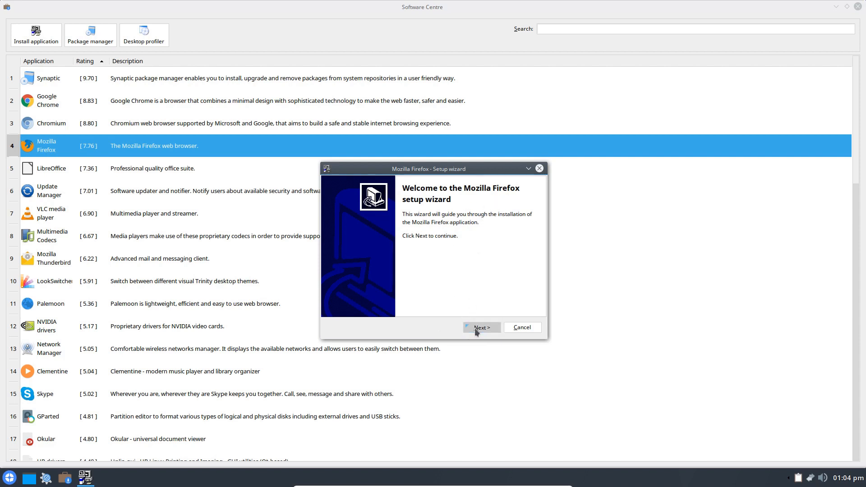
Pass the Firefox Setup welcome page and system checks, then click Install
left_click(480, 327)
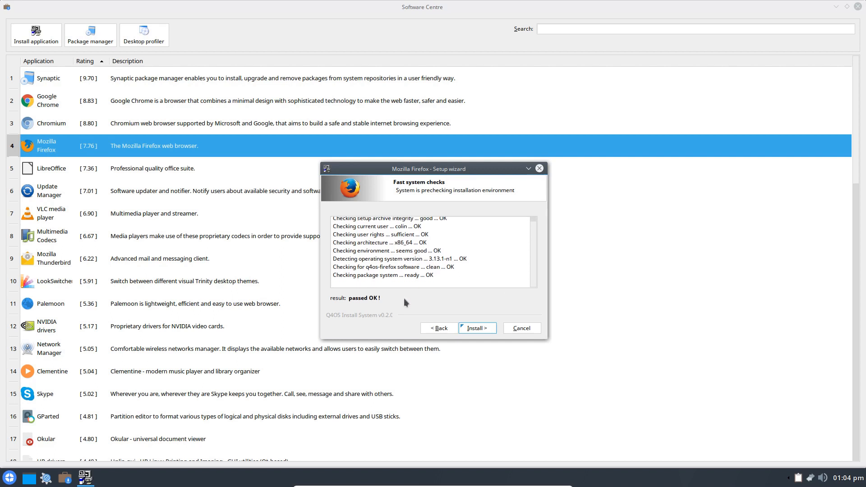
mouse_move(457, 358)
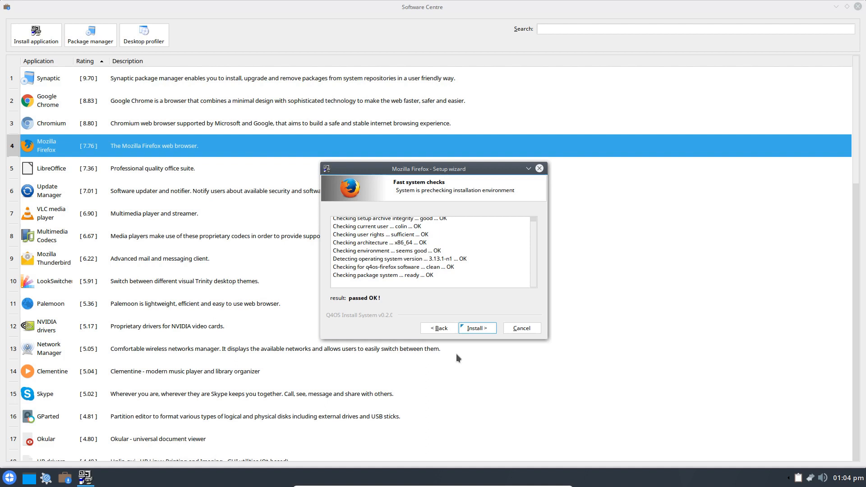
left_click(476, 328)
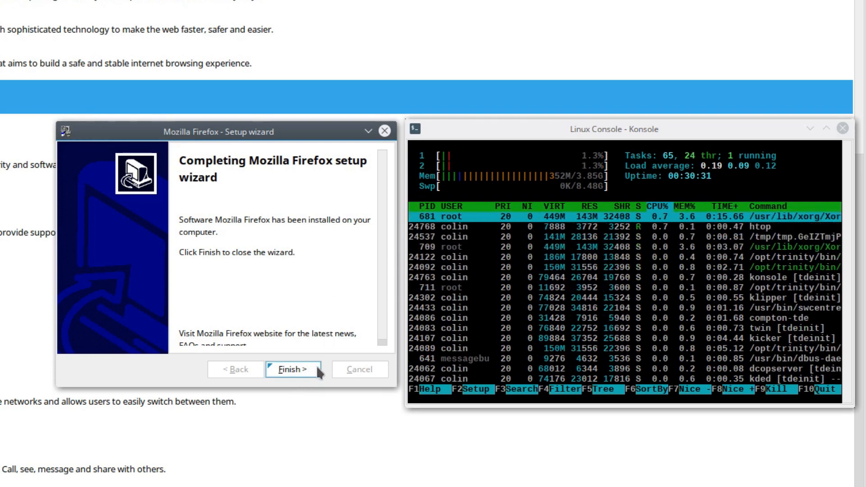
Close the Firefox setup wizard once installation completes
left_click(291, 368)
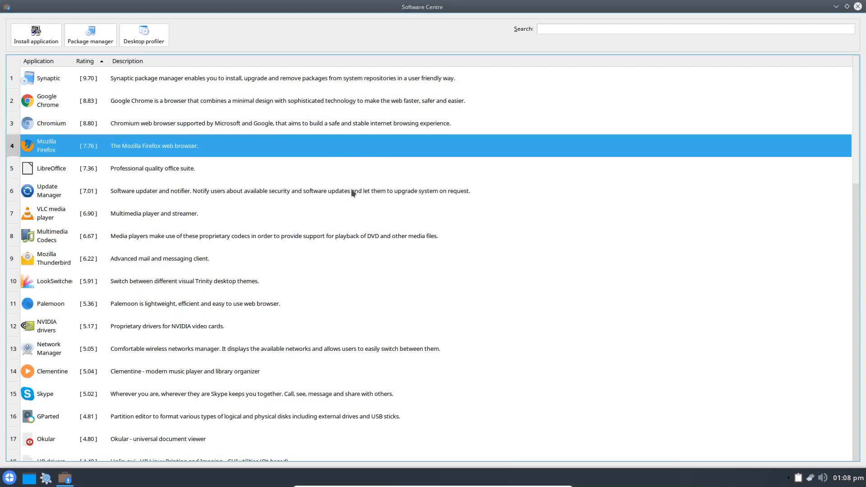
mouse_move(323, 197)
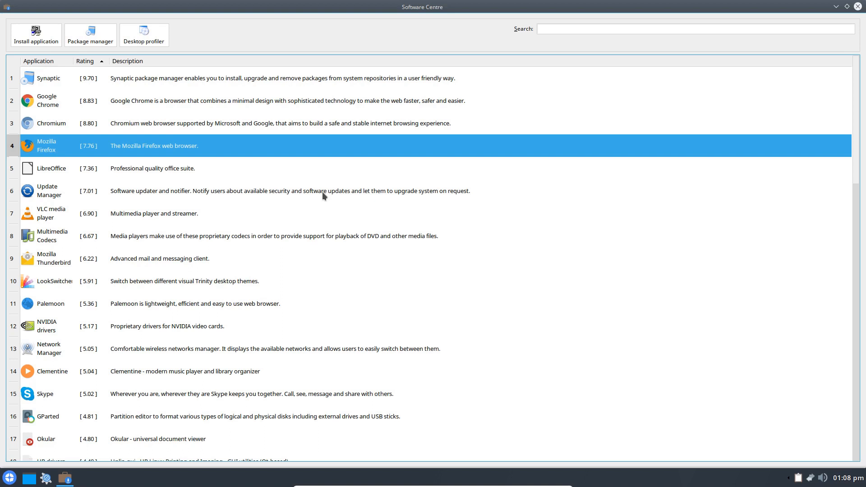
mouse_move(377, 15)
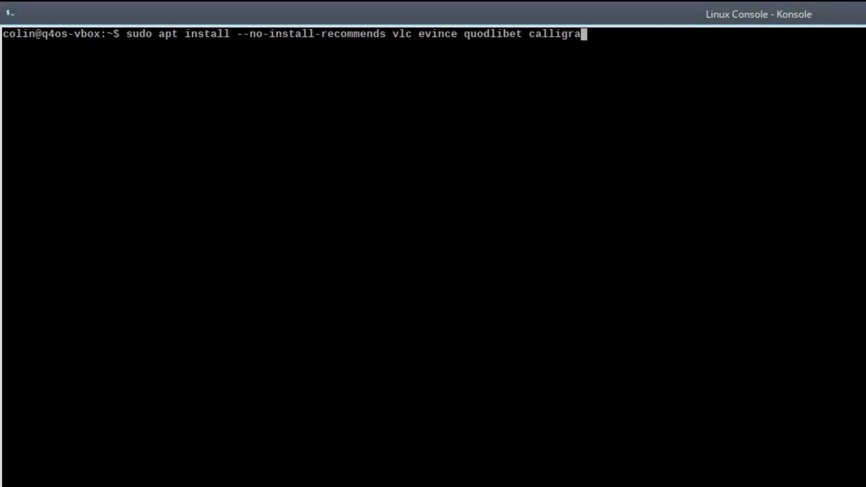
Run 'sudo apt install --no-install-recommends vlc evince quodlibet calligra gthumb'
type("gthumb")
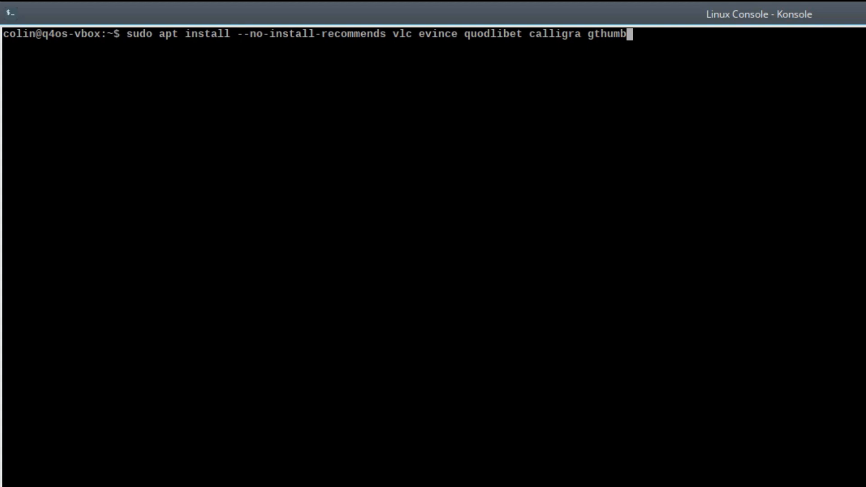
key("Return")
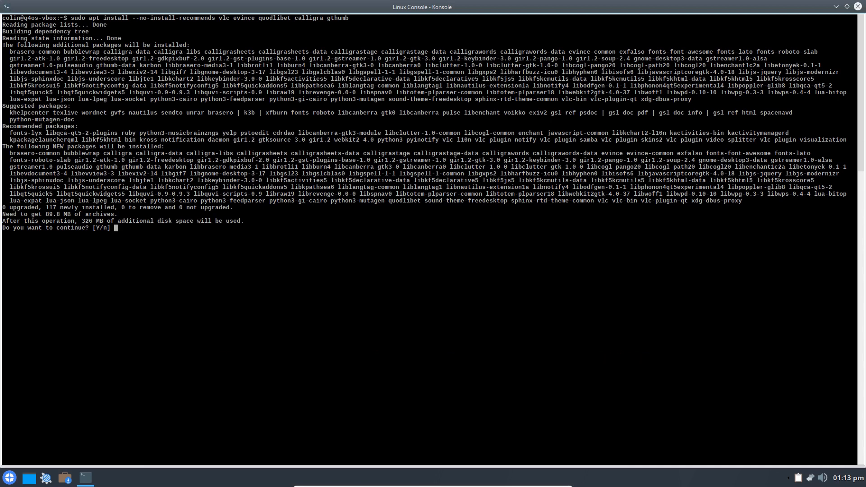
mouse_move(354, 128)
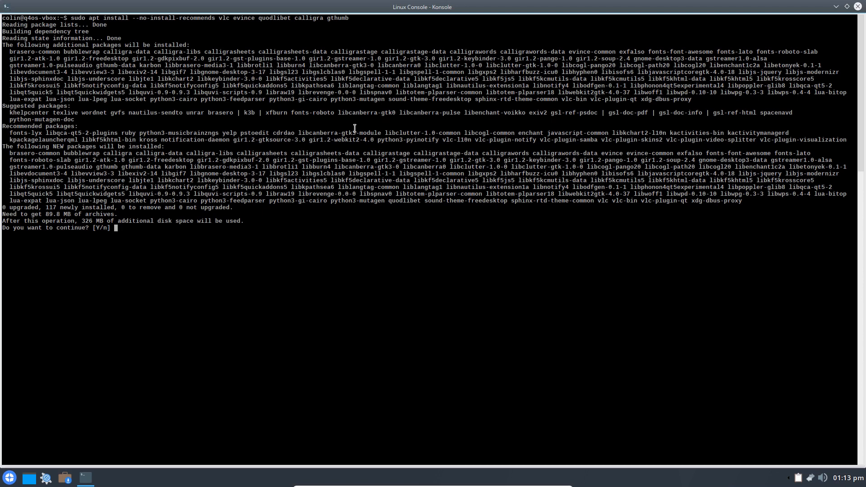
mouse_move(406, 130)
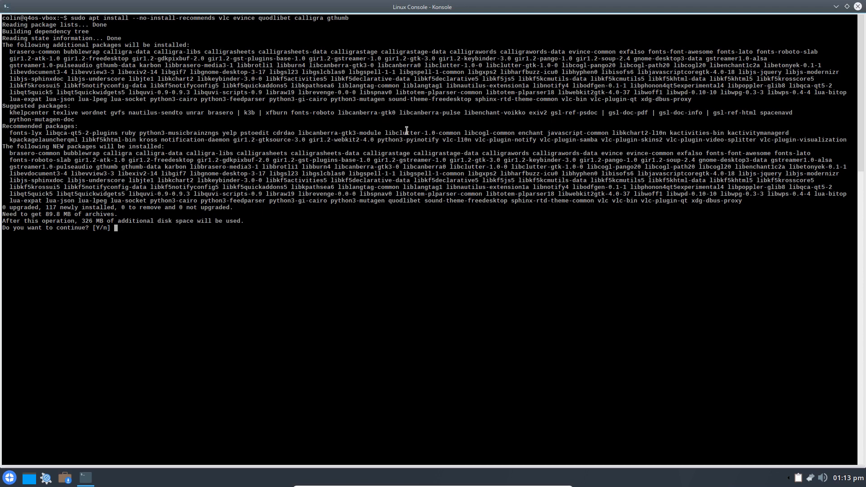